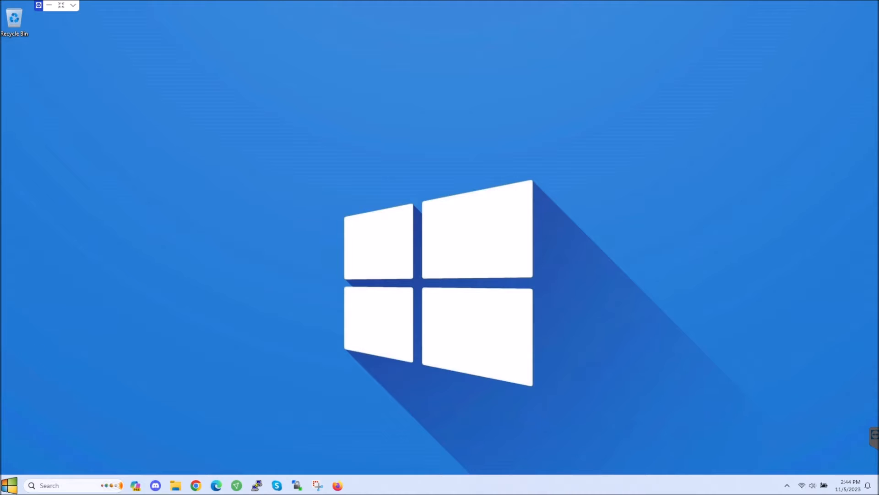
pyautogui.moveTo(255, 219)
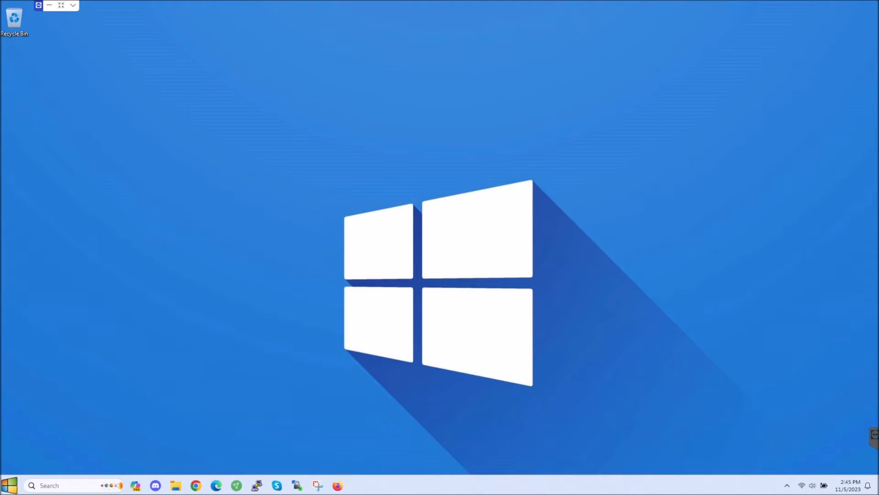
pyautogui.moveTo(137, 485)
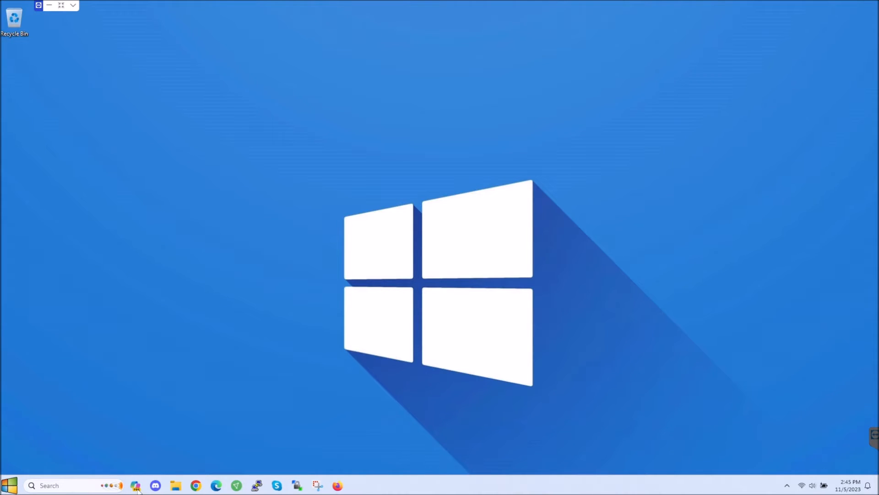
pyautogui.moveTo(133, 471)
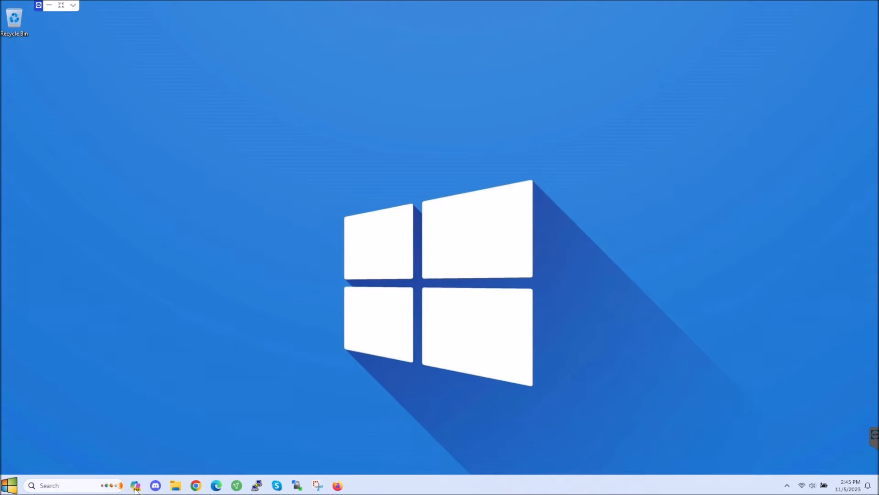
# Step: Show the Copilot (preview) sidebar from its taskbar icon
pyautogui.click(135, 486)
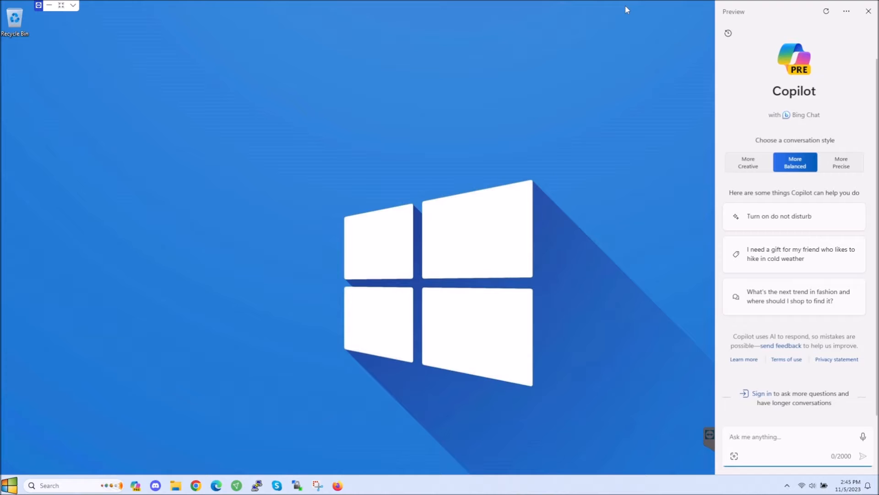
pyautogui.moveTo(613, 147)
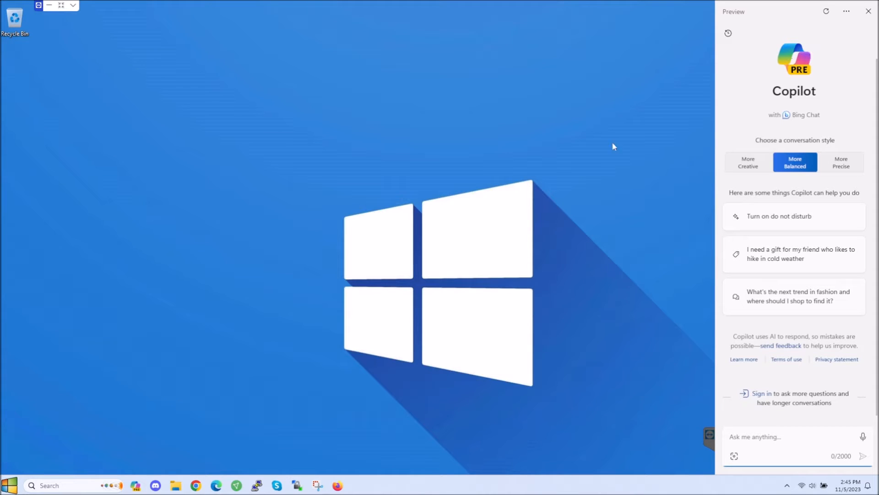
pyautogui.moveTo(529, 195)
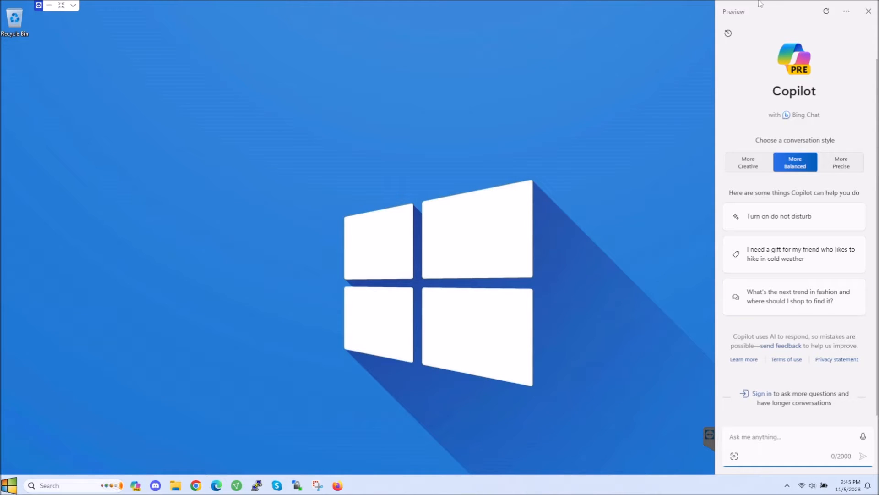
pyautogui.moveTo(275, 294)
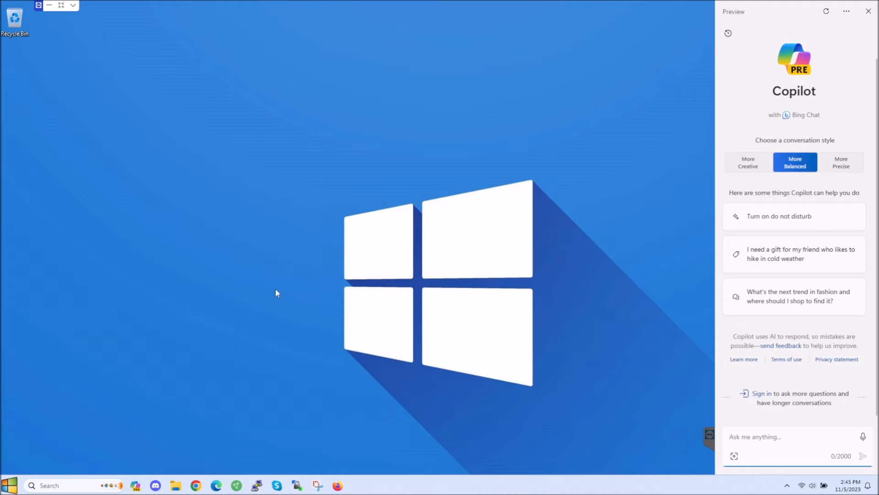
pyautogui.moveTo(181, 306)
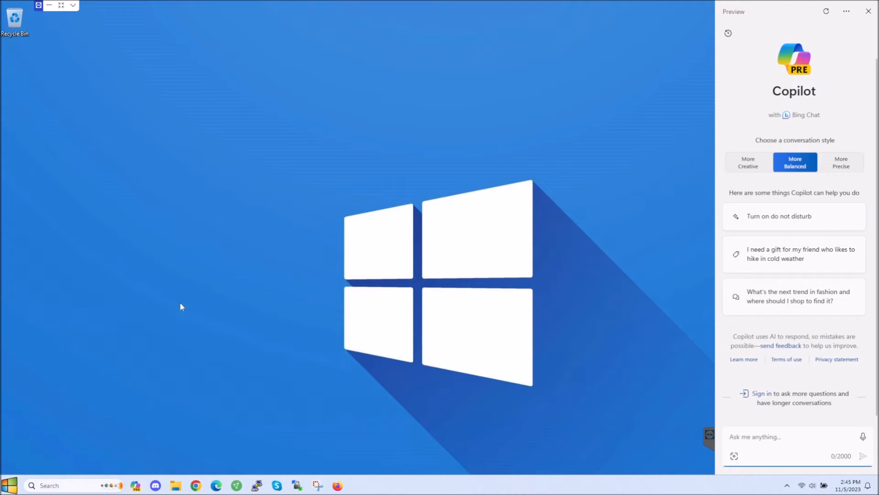
pyautogui.moveTo(185, 233)
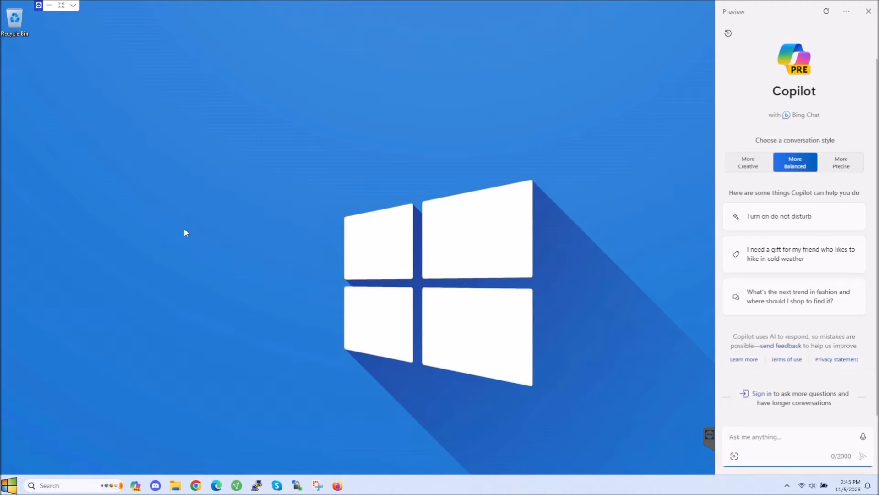
pyautogui.moveTo(473, 189)
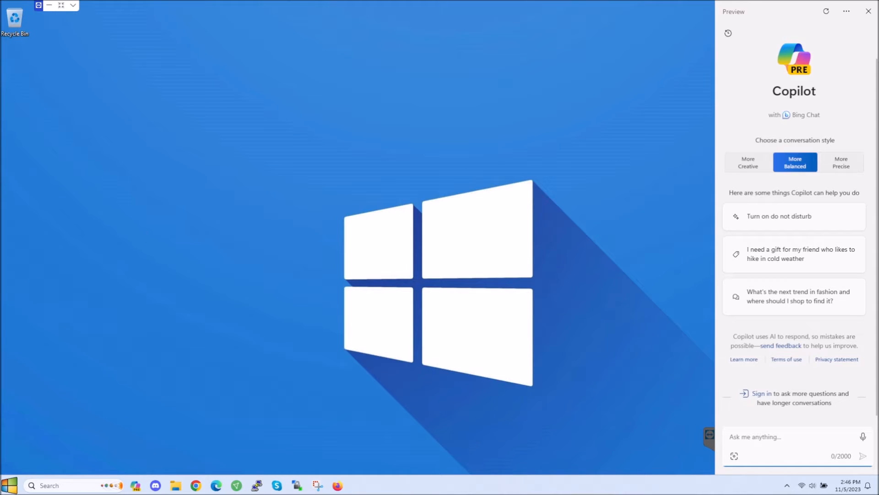
pyautogui.moveTo(449, 100)
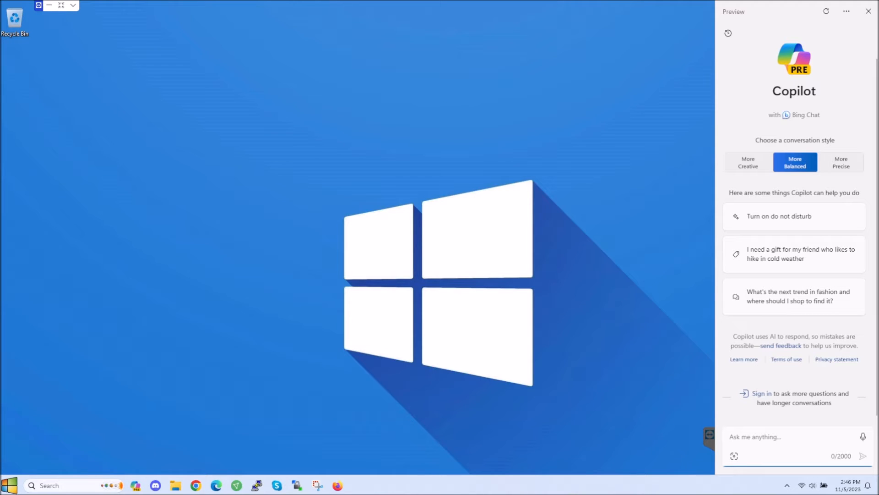
pyautogui.moveTo(868, 11)
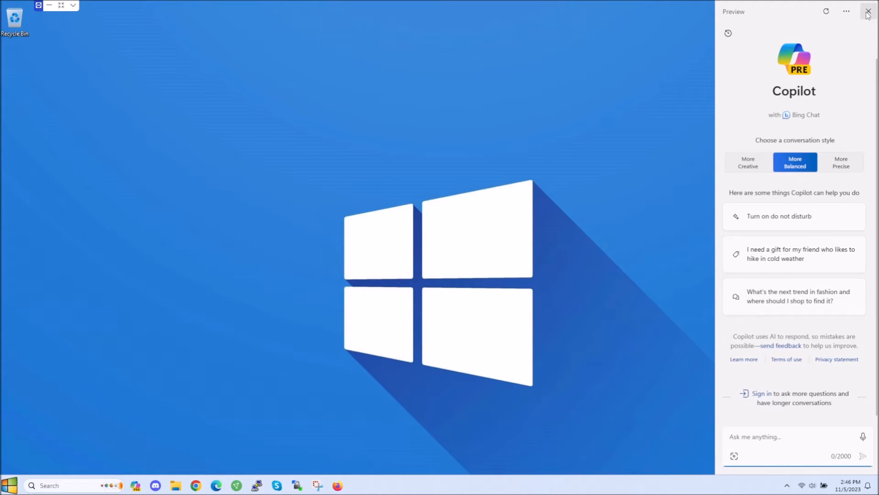
# Step: Dismiss the Copilot pane and search Start for "setting" to surface the Settings app
pyautogui.click(867, 11)
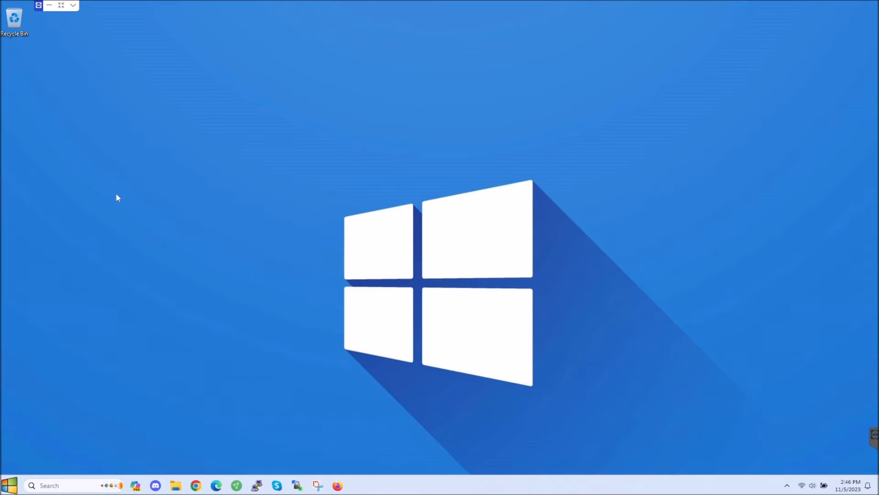
pyautogui.moveTo(218, 261)
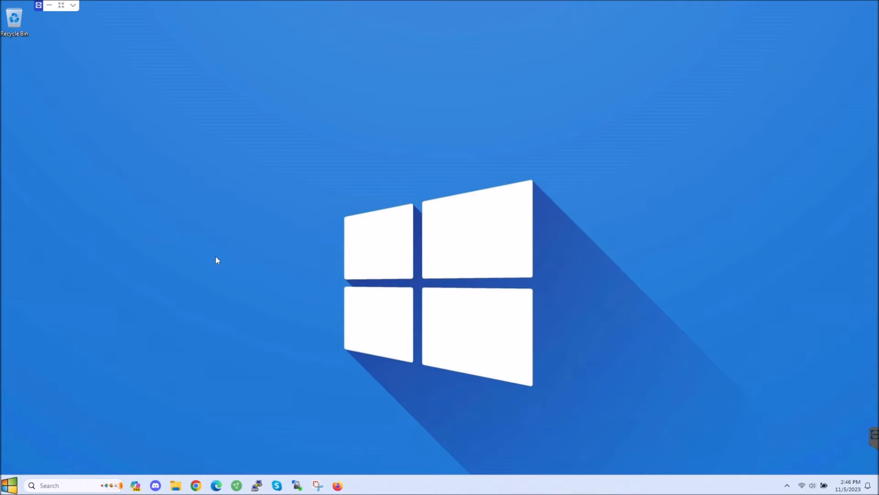
pyautogui.moveTo(183, 281)
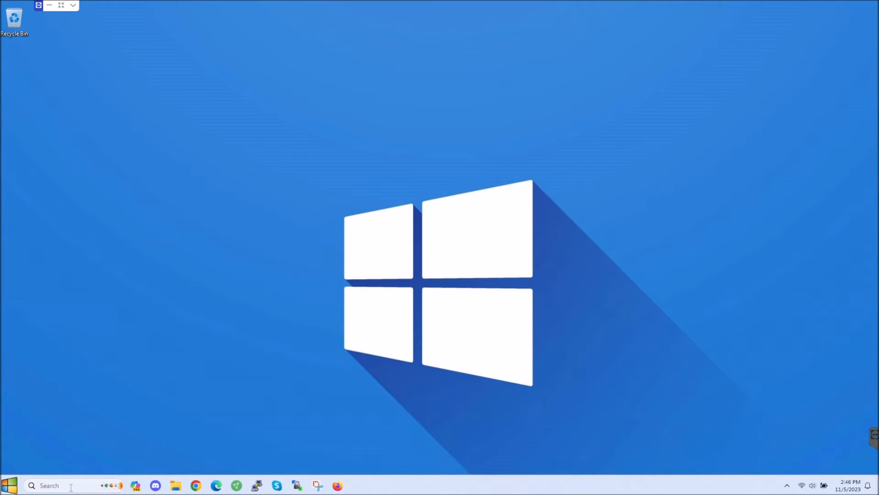
pyautogui.click(50, 485)
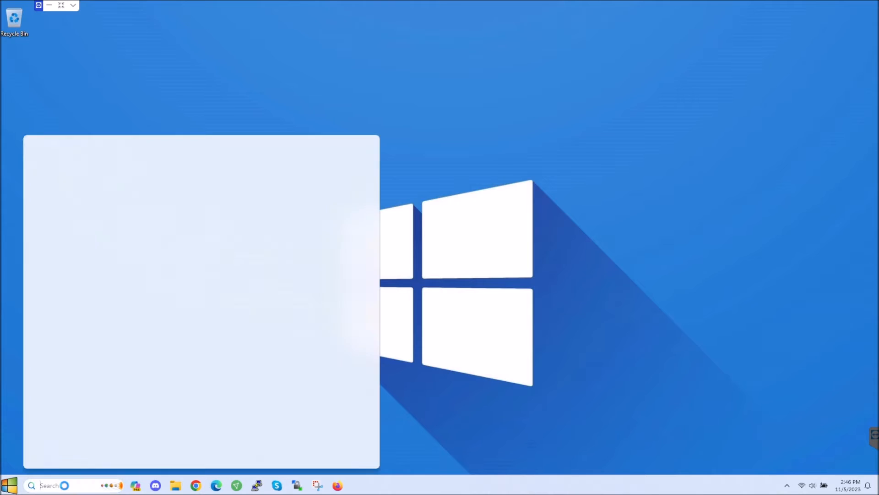
pyautogui.write('setting')
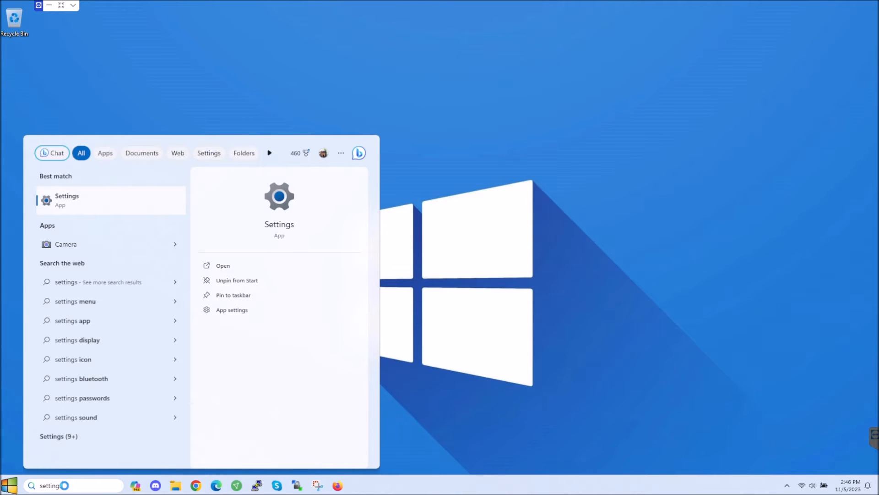
# Step: Launch Settings and navigate to Personalization › Taskbar, where Copilot (preview) is On
pyautogui.click(222, 265)
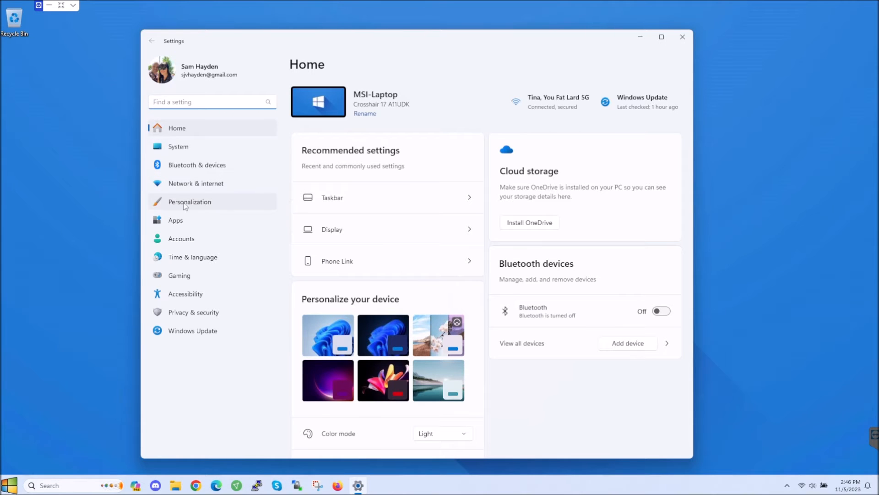
pyautogui.click(189, 201)
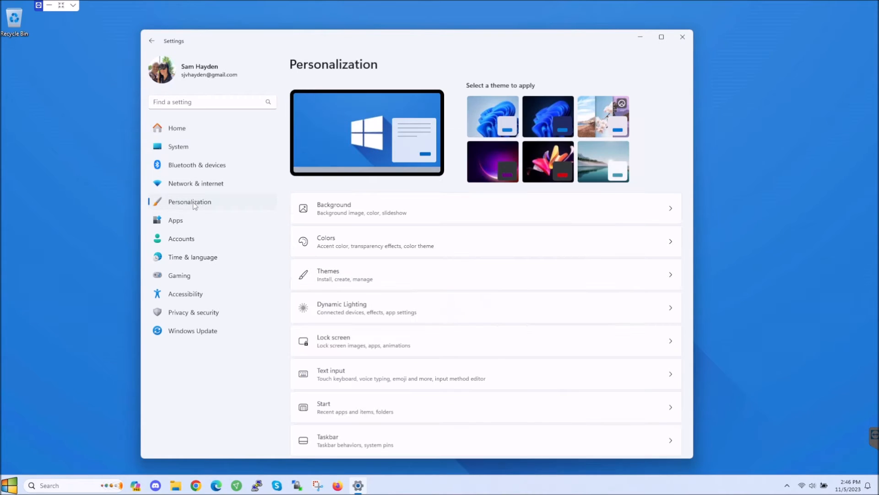
pyautogui.scroll(-3)
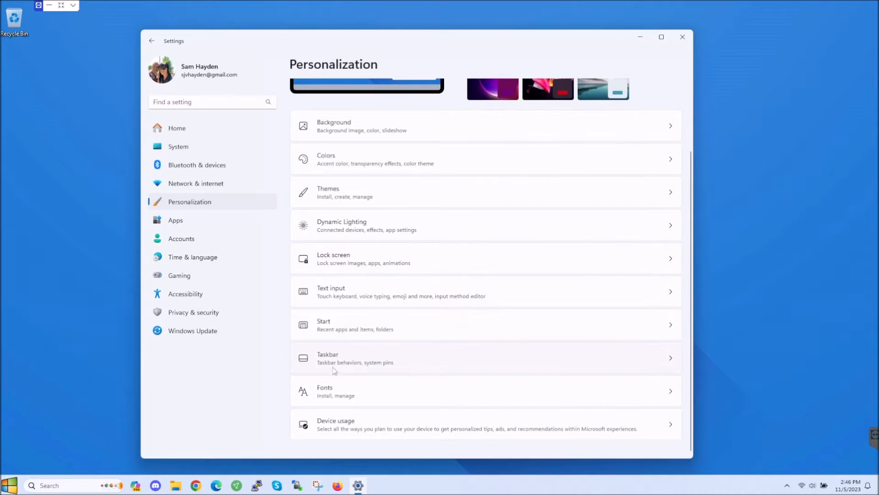
pyautogui.click(346, 359)
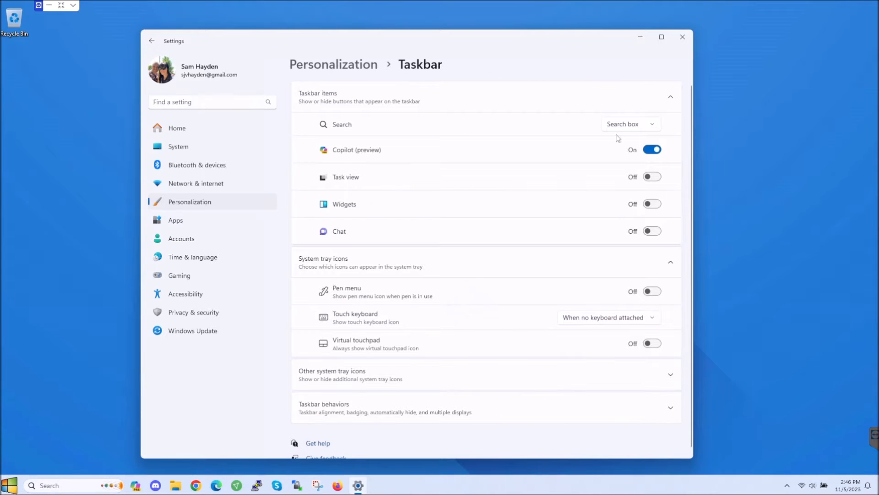
pyautogui.moveTo(359, 159)
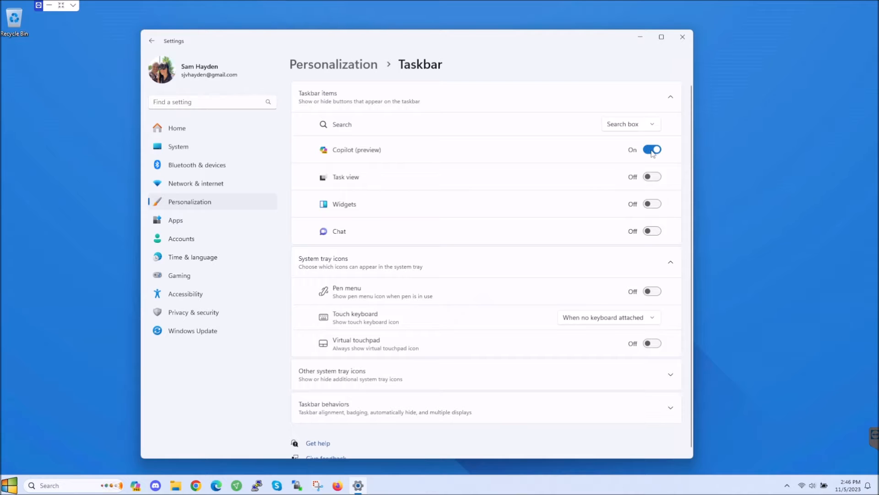
# Step: Toggle Copilot (preview) off and back on twice, then close Settings to the desktop
pyautogui.click(652, 150)
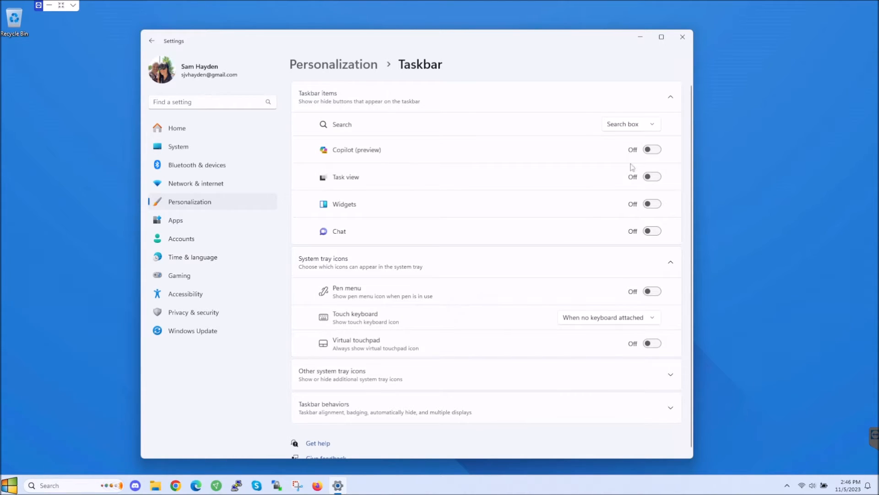
pyautogui.click(652, 150)
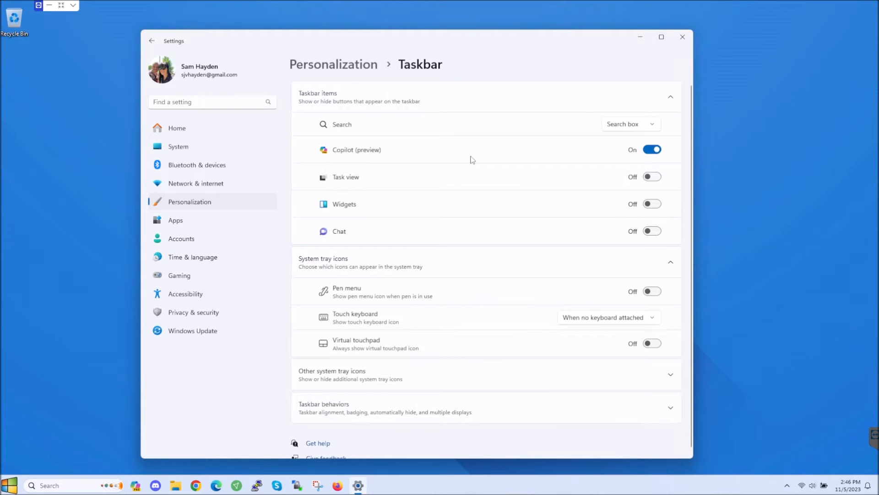
pyautogui.moveTo(564, 170)
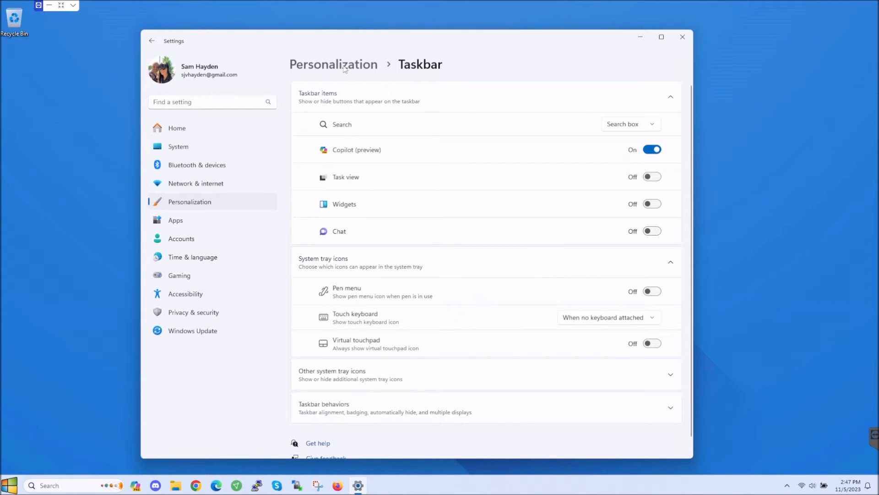
pyautogui.moveTo(353, 171)
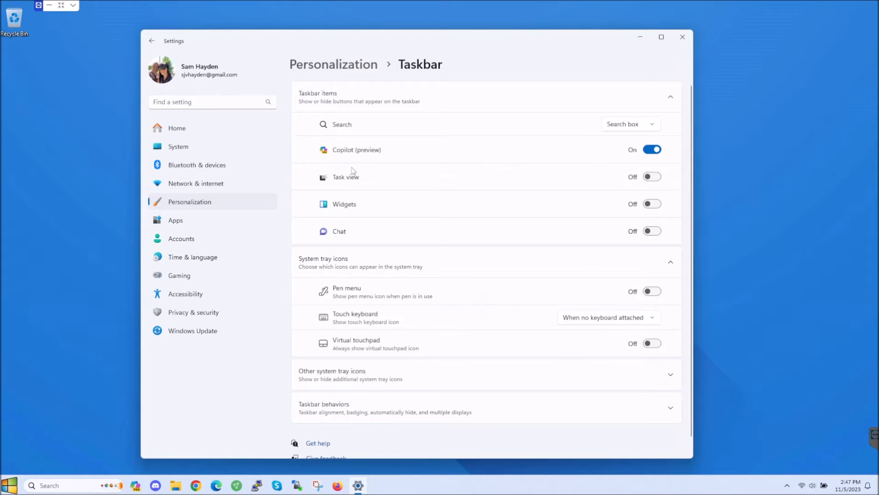
pyautogui.moveTo(403, 152)
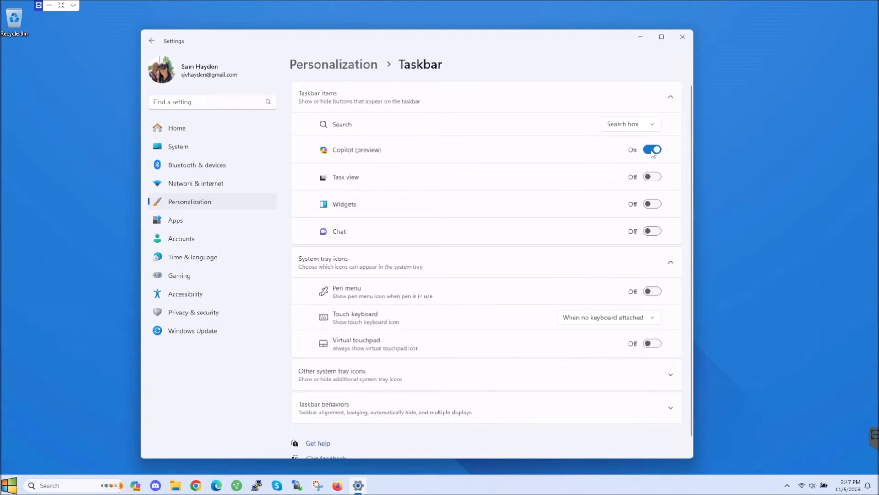
pyautogui.click(653, 150)
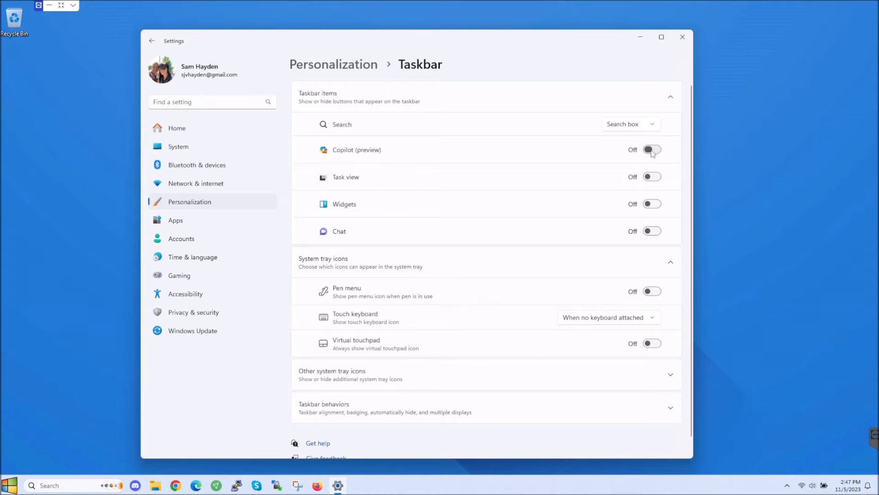
pyautogui.click(652, 150)
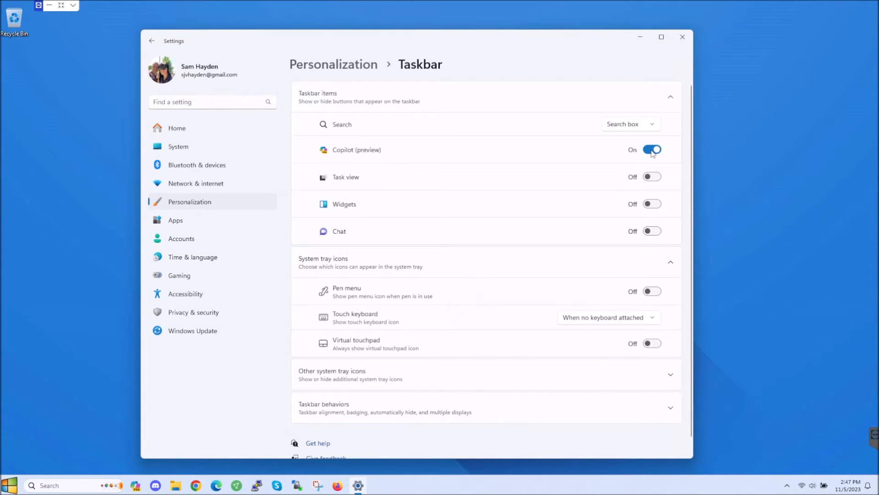
pyautogui.moveTo(495, 129)
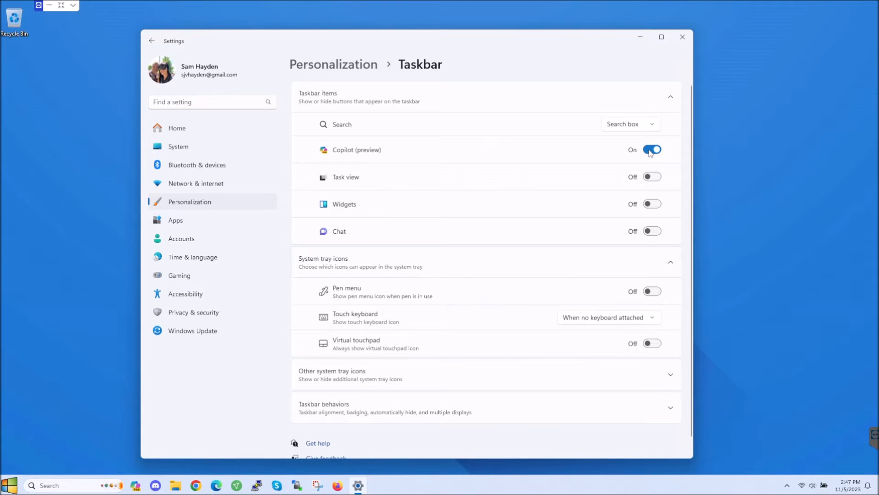
pyautogui.moveTo(372, 380)
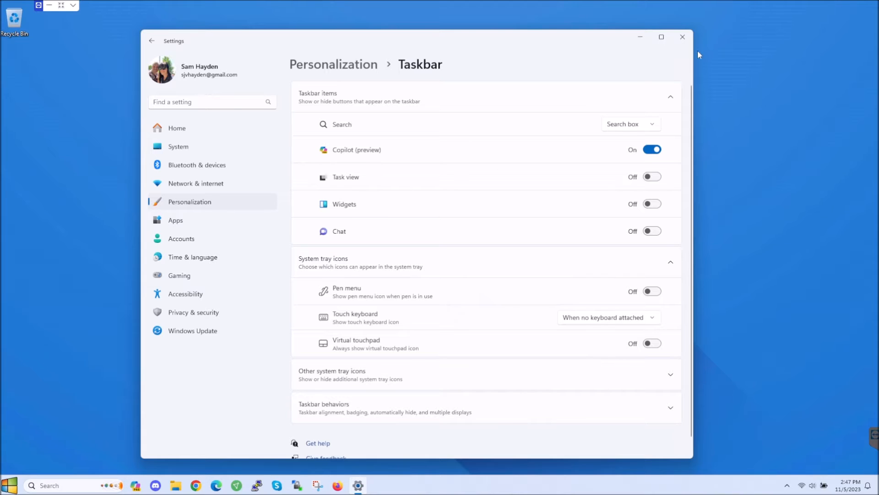
pyautogui.click(682, 36)
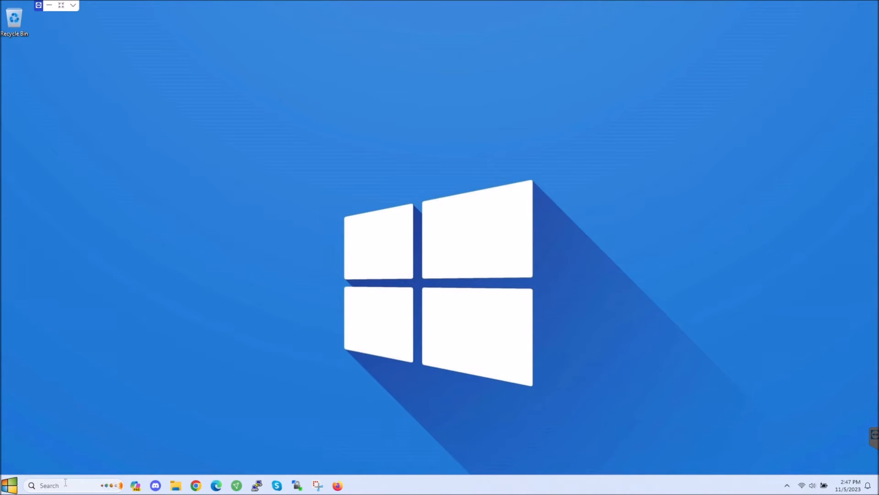
# Step: Search Start for 'gr' and launch Edit group policy from the best match
pyautogui.click(48, 486)
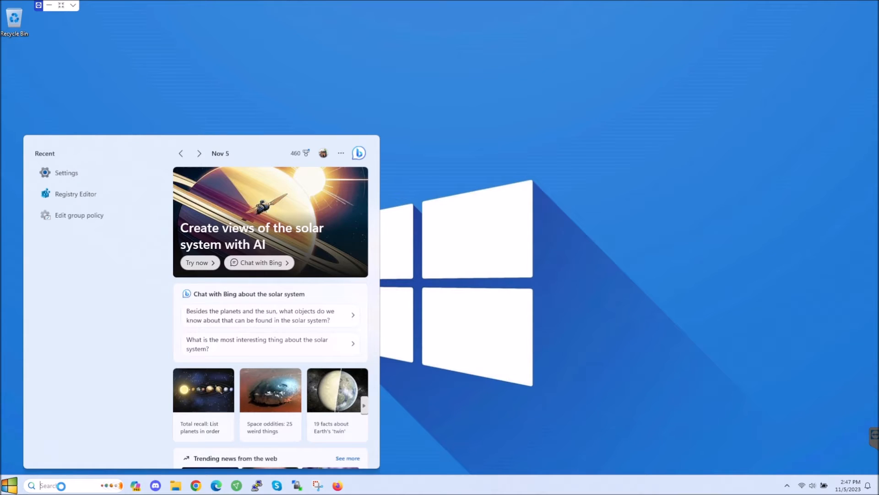
pyautogui.write('group')
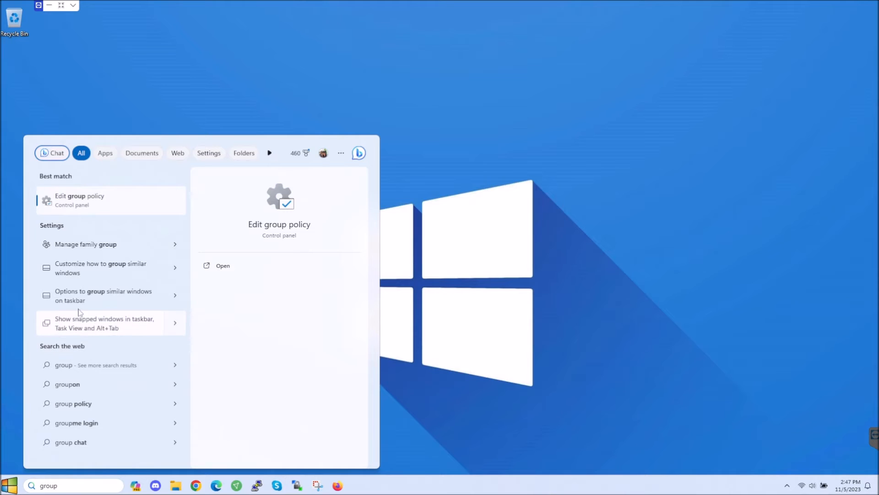
pyautogui.click(92, 200)
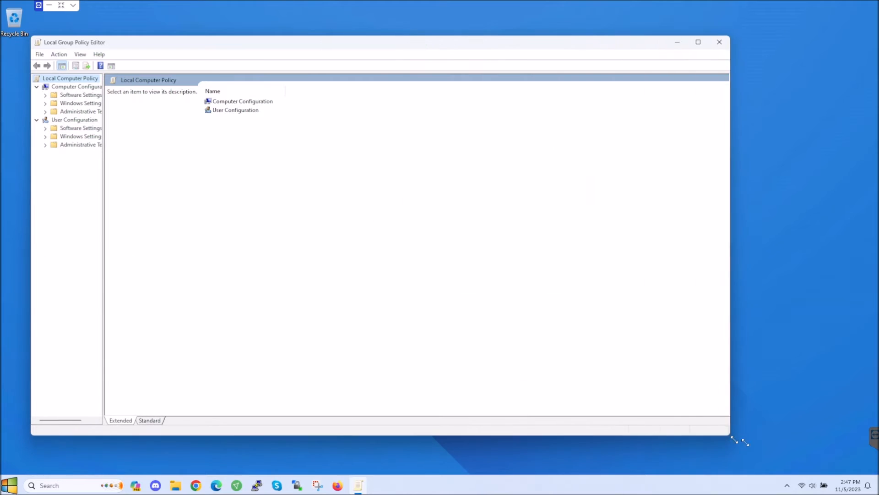
# Step: Enlarge the editor and expand User Configuration › Administrative Templates
pyautogui.moveTo(739, 441); pyautogui.dragTo(774, 443)
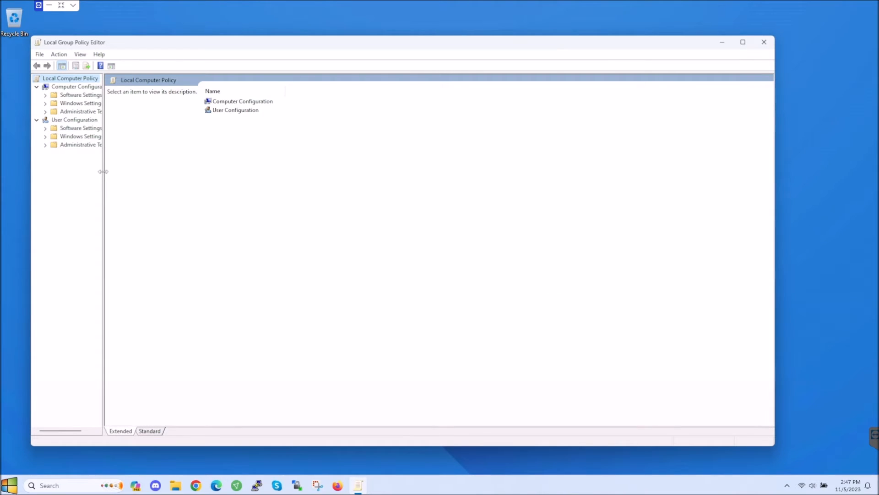
pyautogui.moveTo(103, 171); pyautogui.dragTo(141, 172)
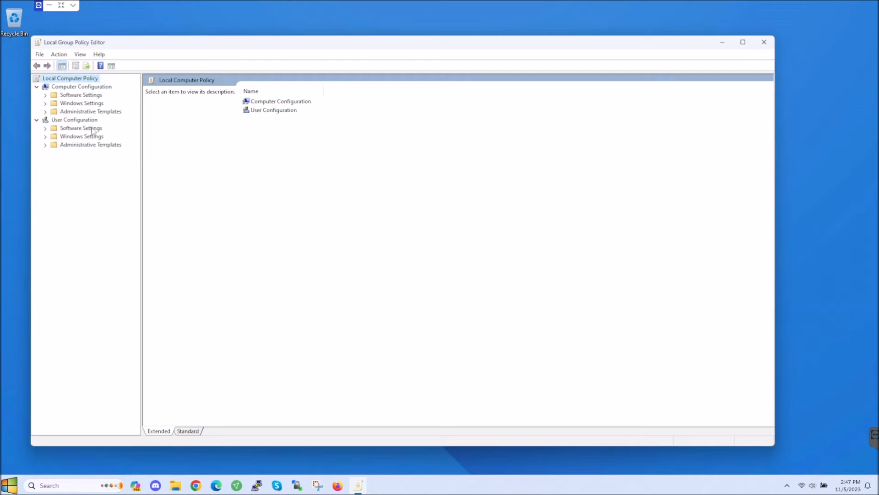
pyautogui.click(73, 119)
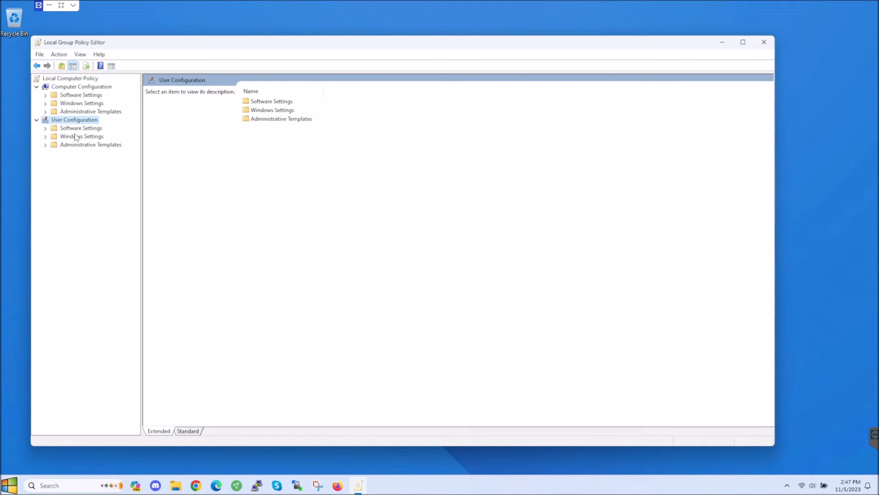
pyautogui.moveTo(76, 148)
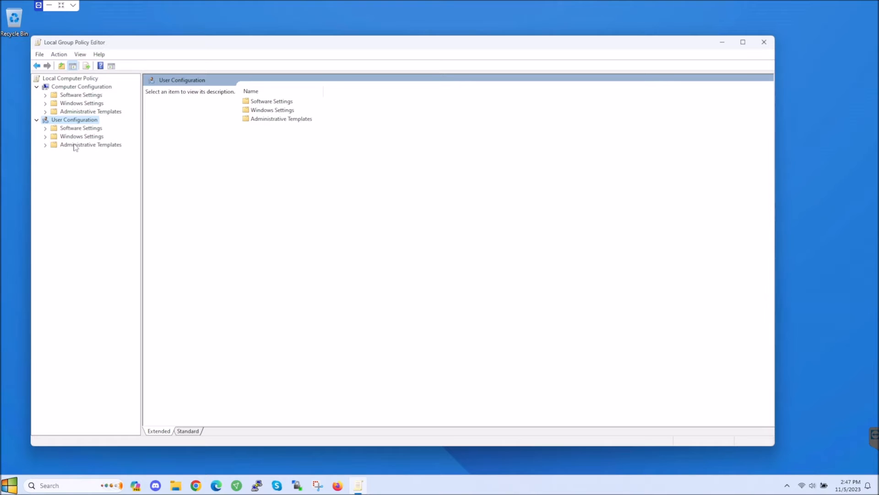
pyautogui.click(92, 144)
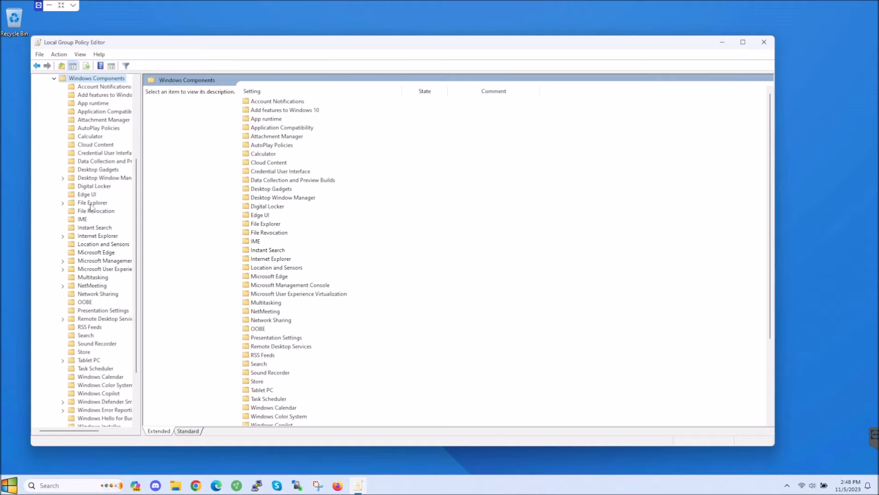
# Step: Select Windows Components › Windows Copilot and highlight the Turn off Windows Copilot policy
pyautogui.scroll(-3)
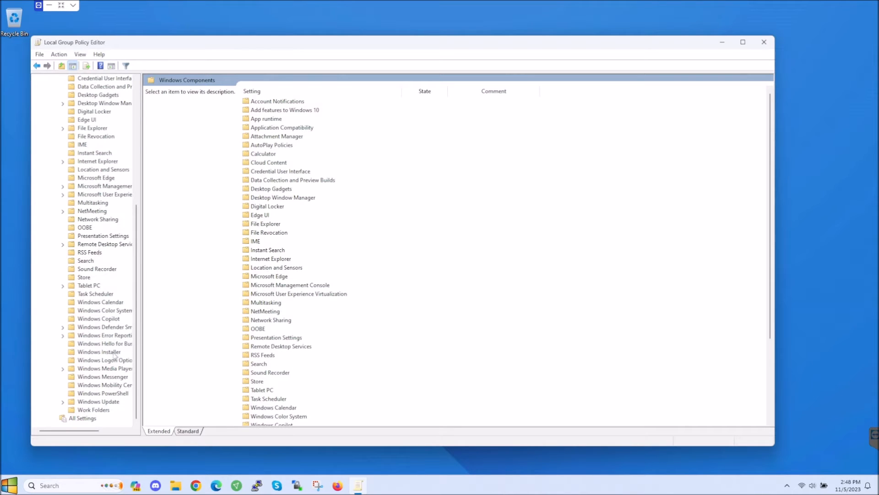
pyautogui.click(98, 319)
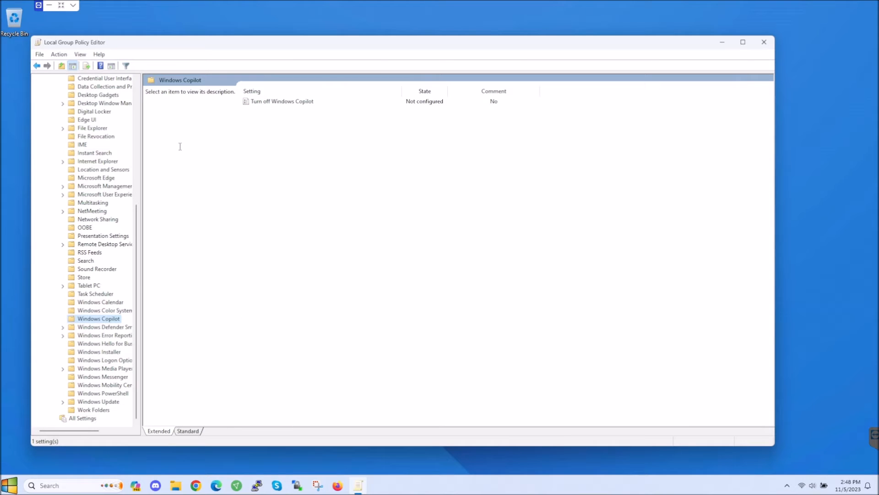
pyautogui.moveTo(295, 105)
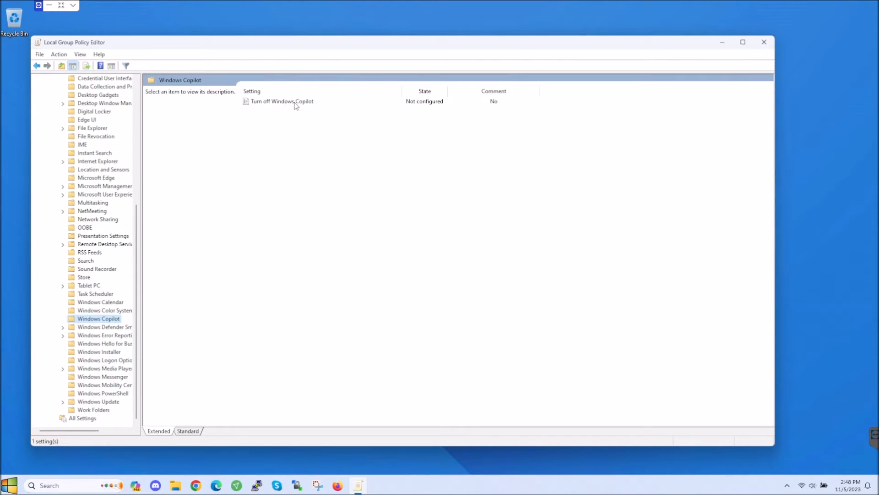
pyautogui.click(282, 101)
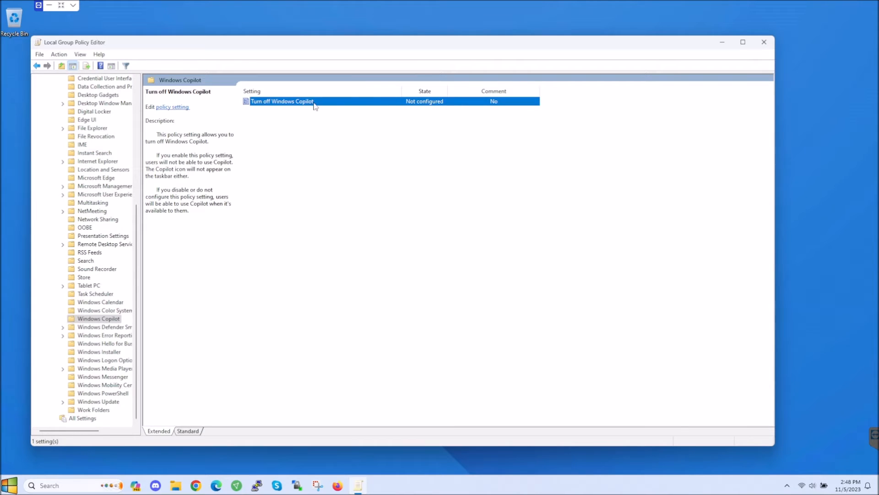
# Step: Edit the Turn off Windows Copilot policy and choose Enabled in its resized dialog
pyautogui.rightClick(300, 101)
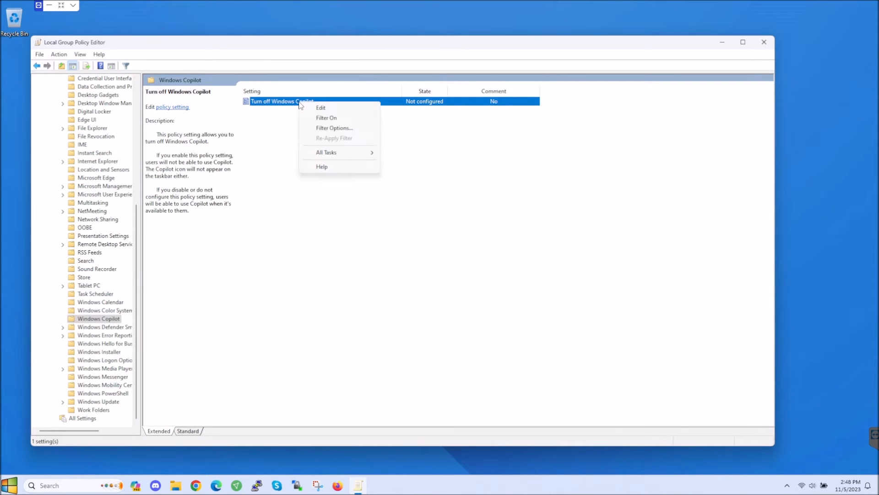
pyautogui.click(321, 109)
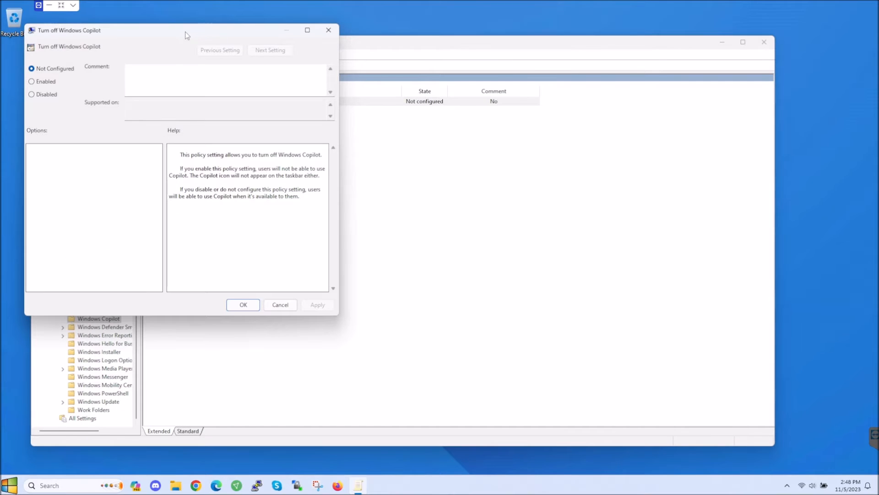
pyautogui.moveTo(187, 29); pyautogui.dragTo(203, 49)
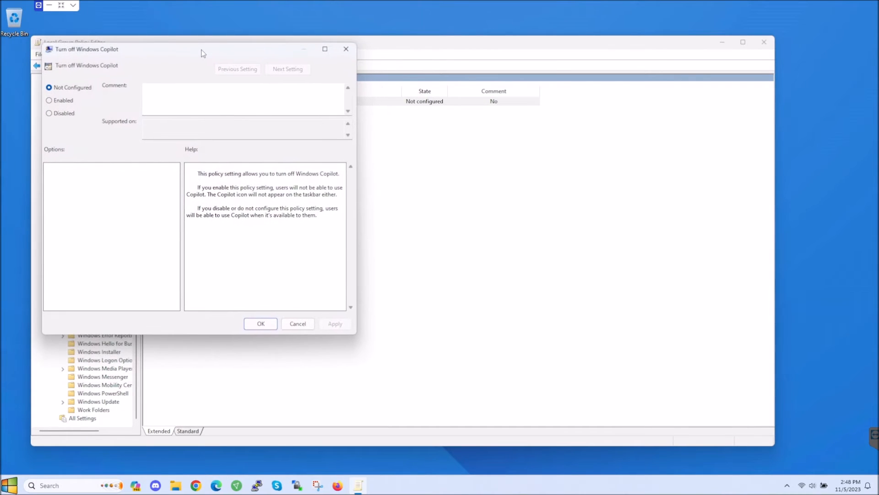
pyautogui.moveTo(357, 333); pyautogui.dragTo(473, 404)
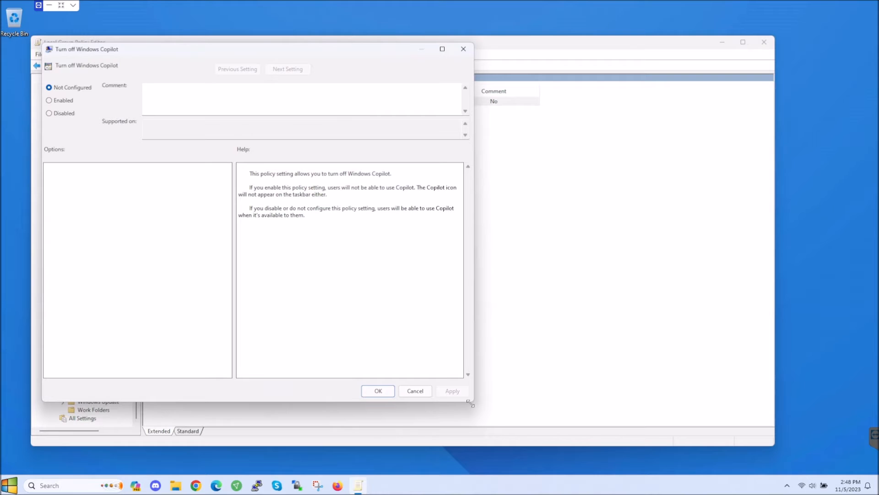
pyautogui.moveTo(141, 217)
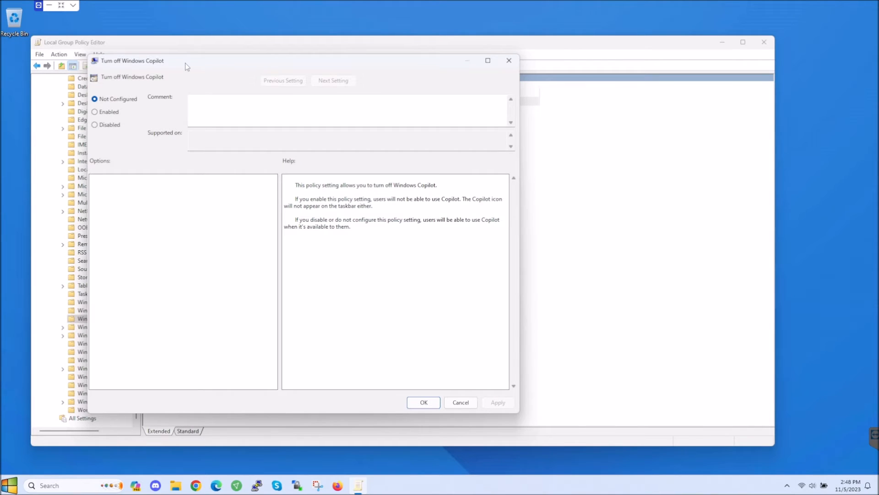
pyautogui.click(95, 112)
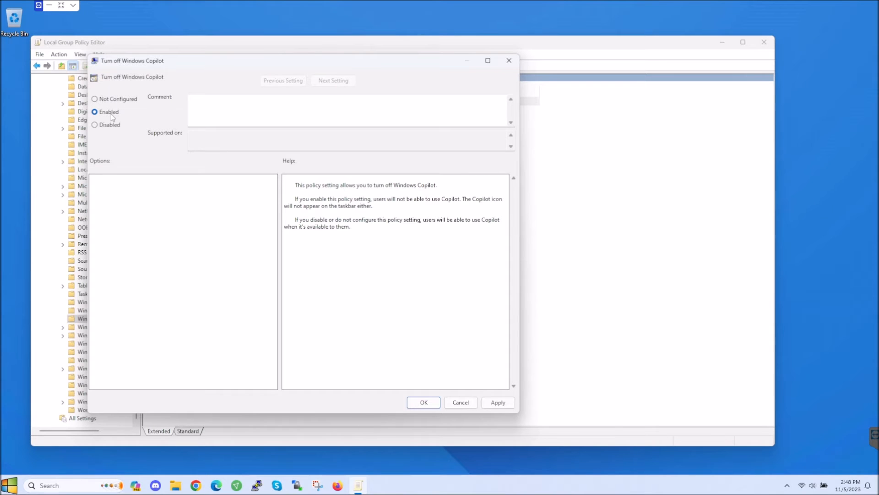
pyautogui.moveTo(110, 83)
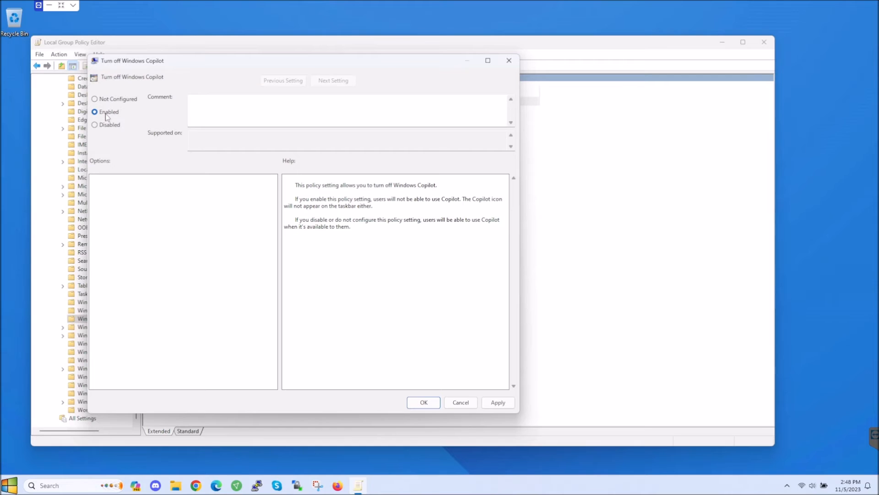
pyautogui.click(498, 402)
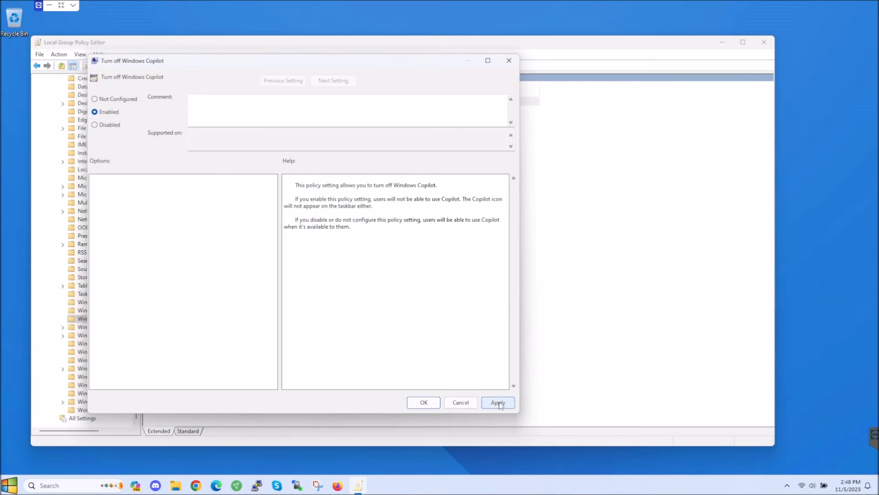
# Step: Apply the Enabled setting for Turn off Windows Copilot
pyautogui.click(498, 402)
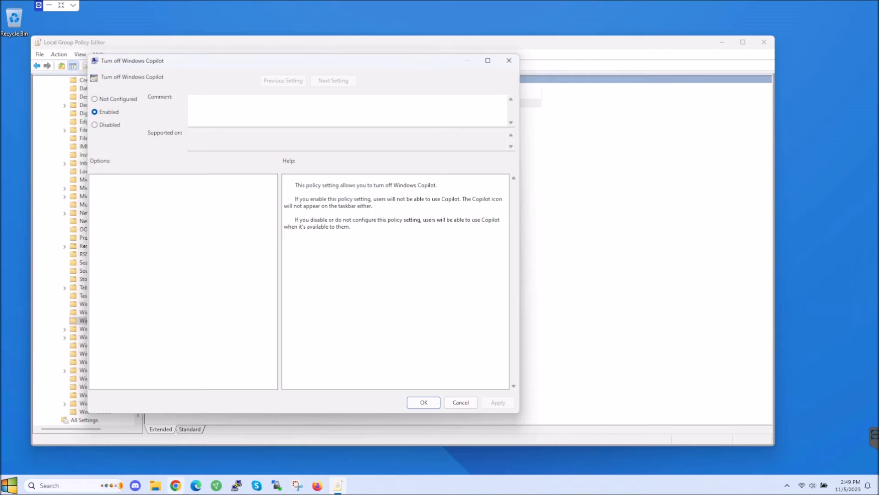
pyautogui.moveTo(170, 24)
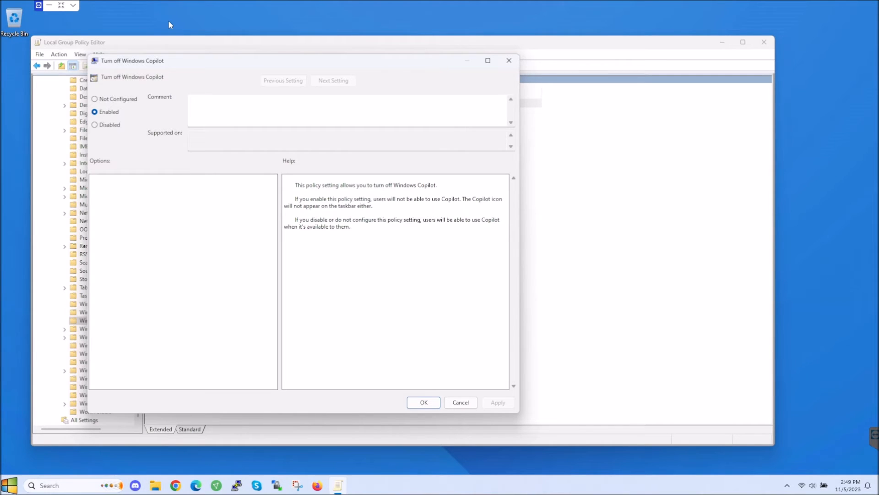
pyautogui.moveTo(334, 295)
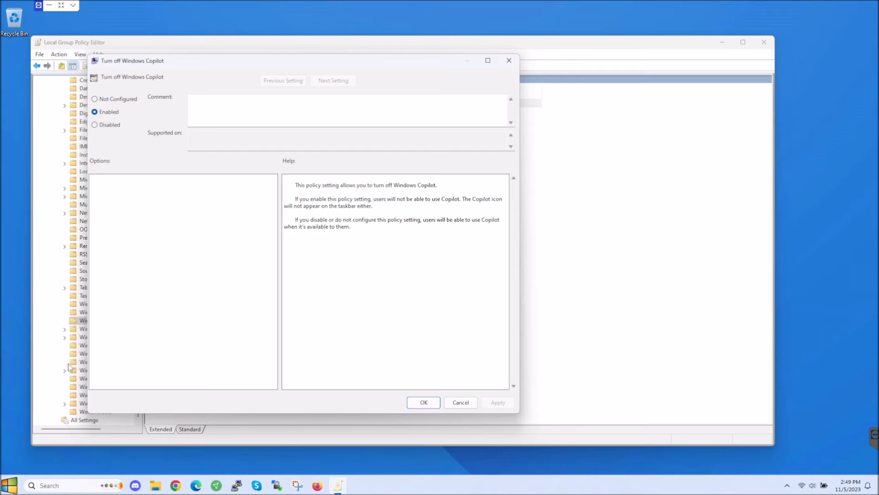
pyautogui.click(95, 99)
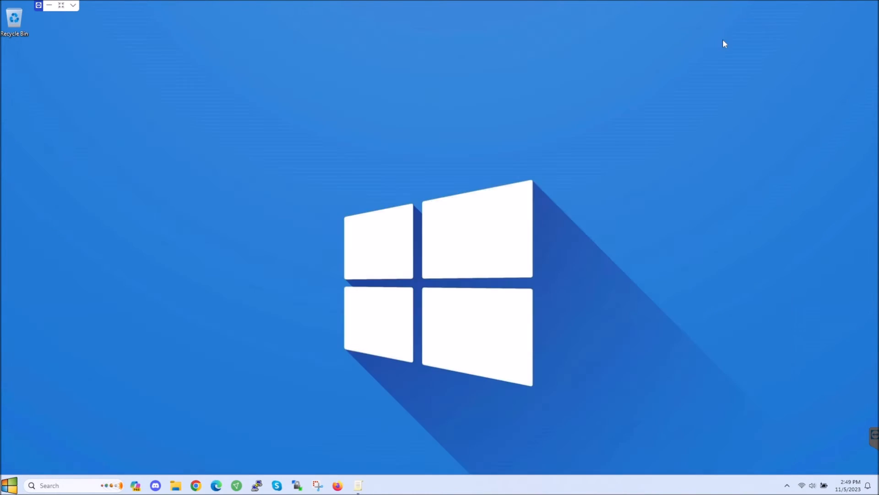
pyautogui.moveTo(188, 165)
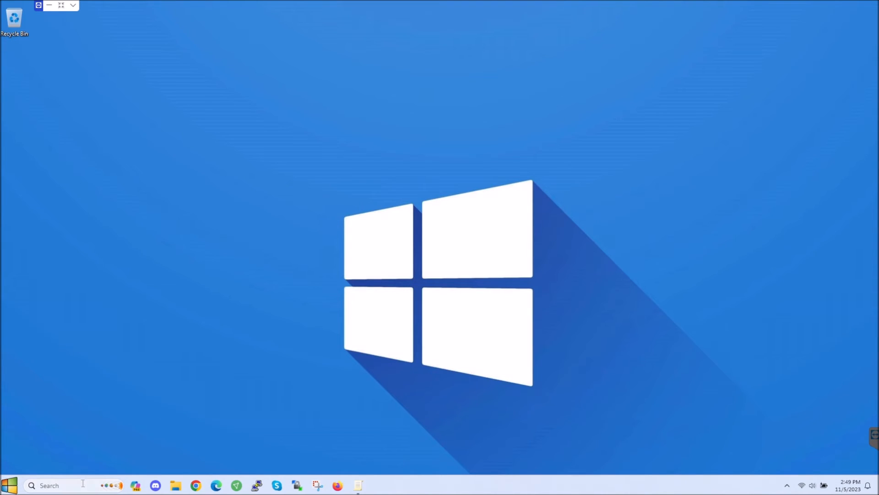
# Step: Launch regedit and select HKEY_CURRENT_USER\Software\Policies\Microsoft\Windows, ready to add a subkey
pyautogui.write('rege')
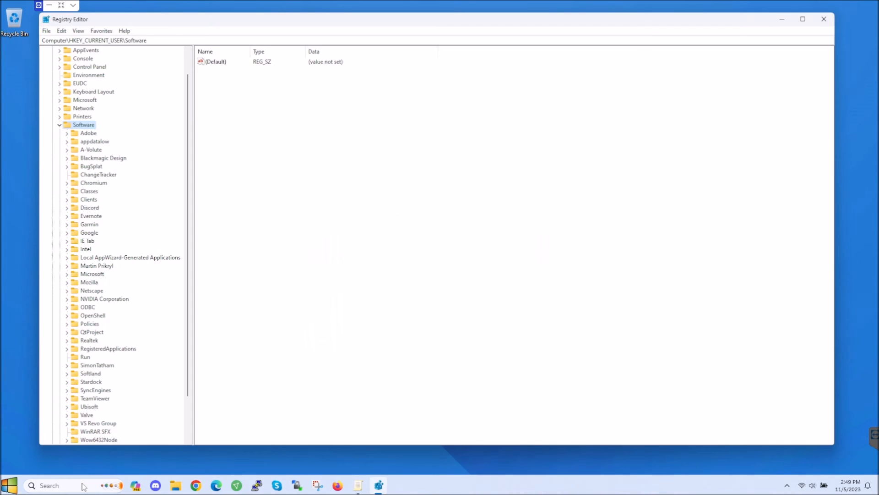
pyautogui.moveTo(119, 141)
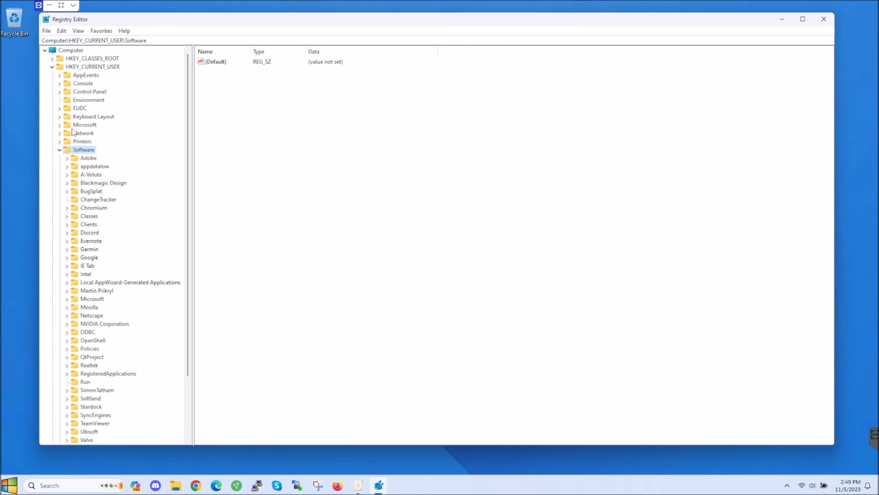
pyautogui.moveTo(79, 119)
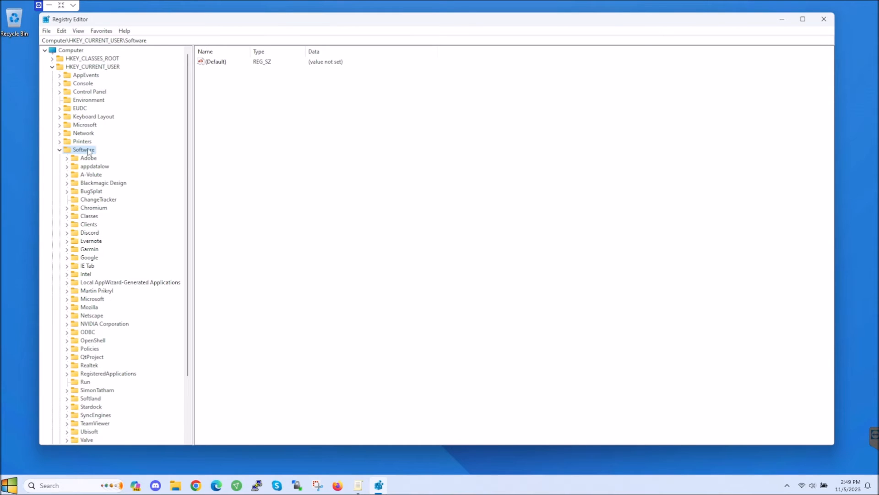
pyautogui.moveTo(90, 215)
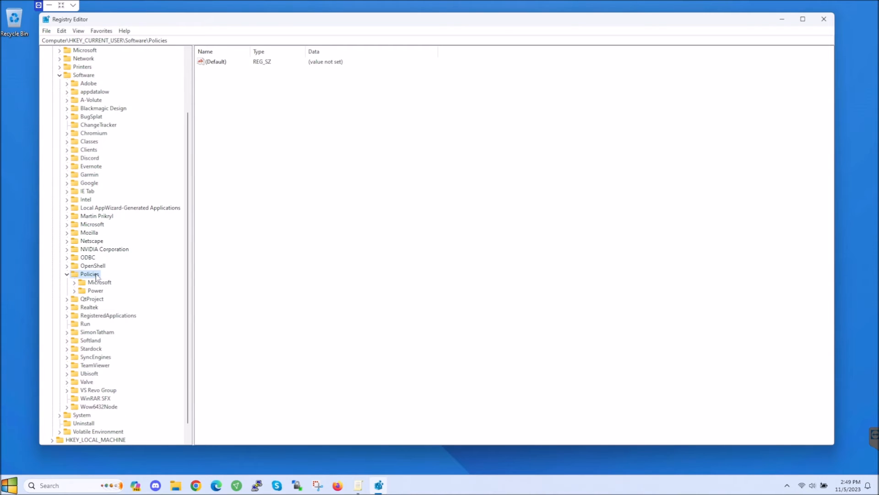
pyautogui.click(99, 282)
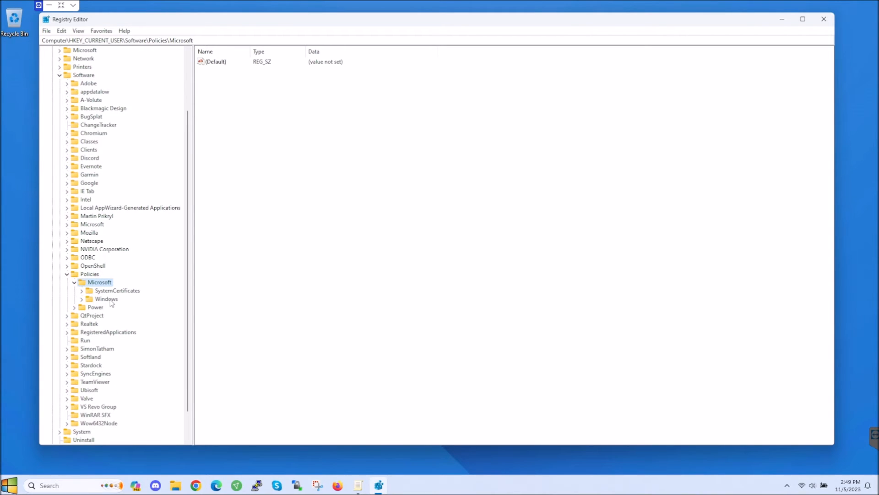
pyautogui.click(106, 299)
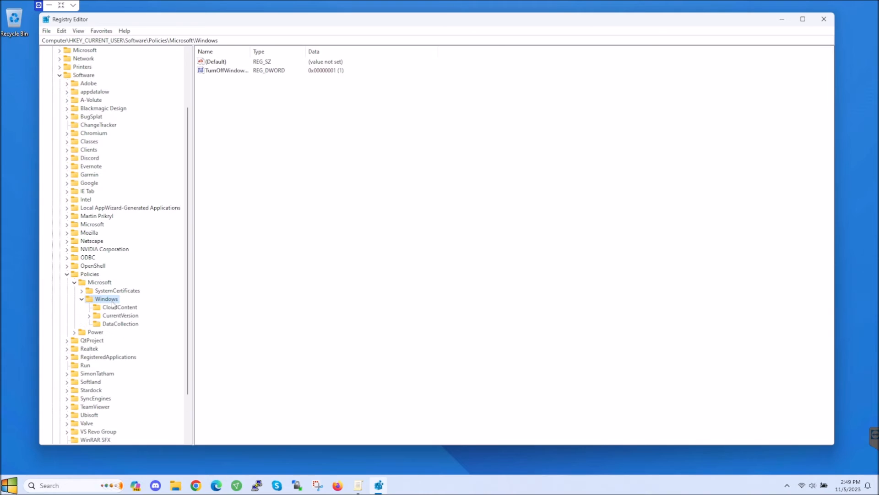
pyautogui.moveTo(108, 324)
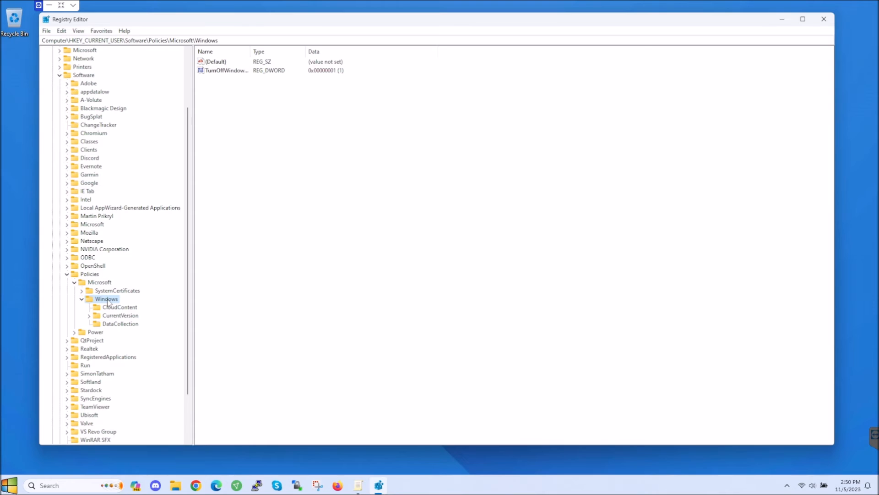
pyautogui.rightClick(106, 299)
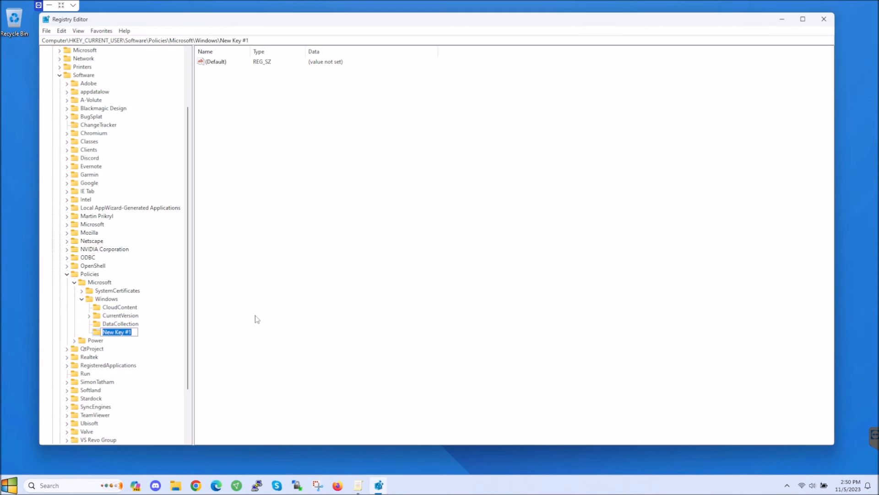
# Step: Name the new subkey WindowsCopilot and open it, ready to add a value
pyautogui.write('Windows')
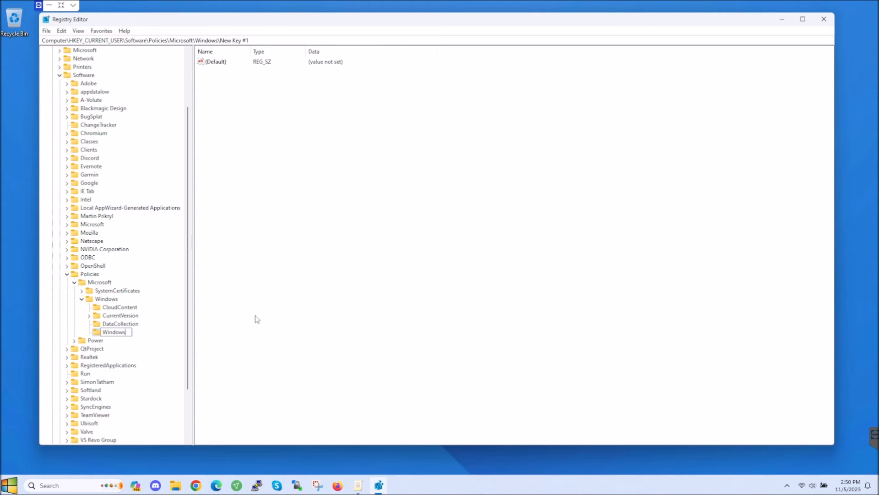
pyautogui.write('Copilot')
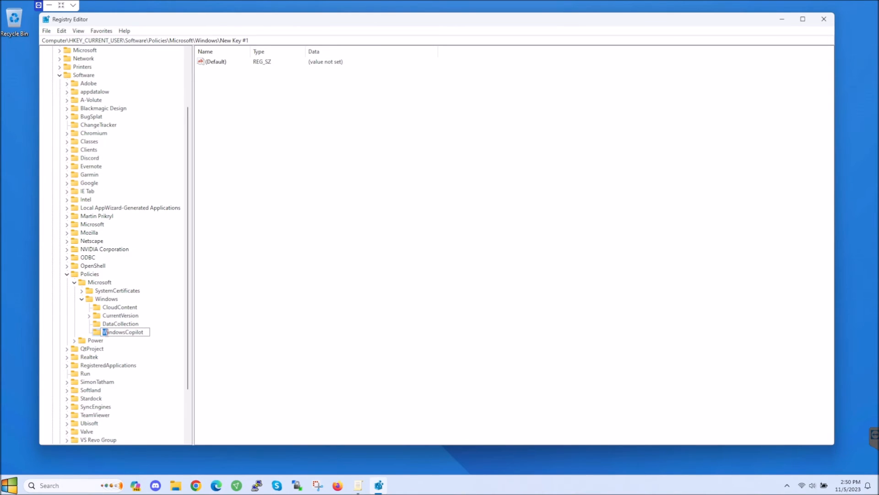
pyautogui.doubleClick(125, 331)
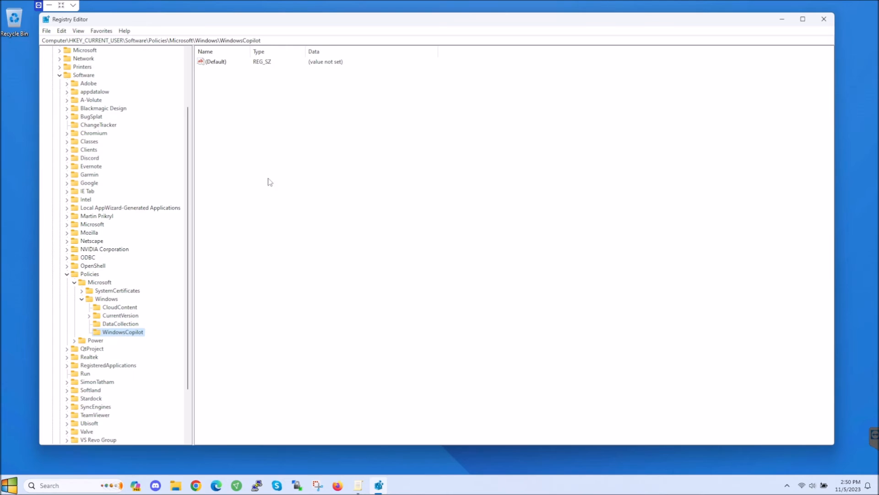
pyautogui.rightClick(271, 183)
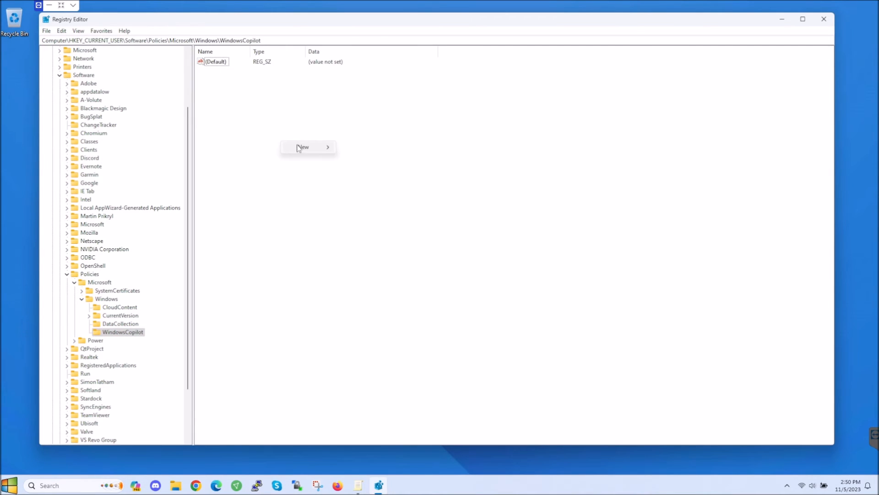
pyautogui.moveTo(303, 147)
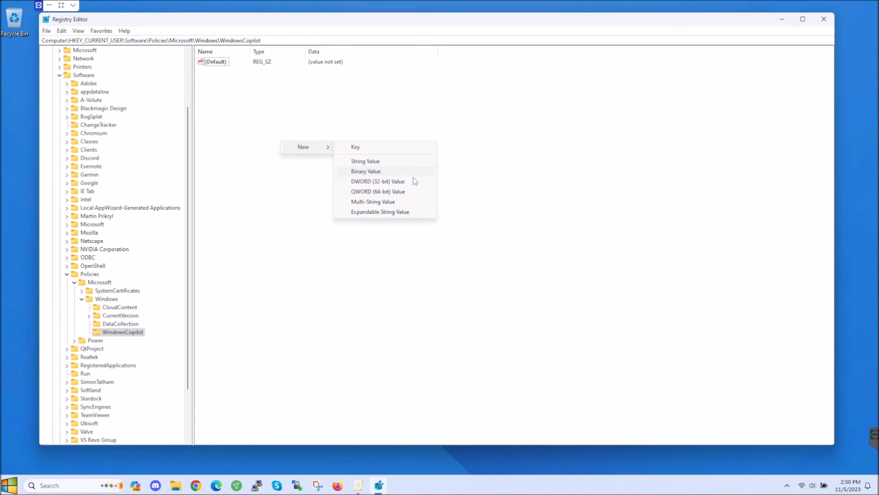
# Step: Create a new DWORD (32-bit) value and name it TurnOffWindowsCopilot
pyautogui.click(378, 180)
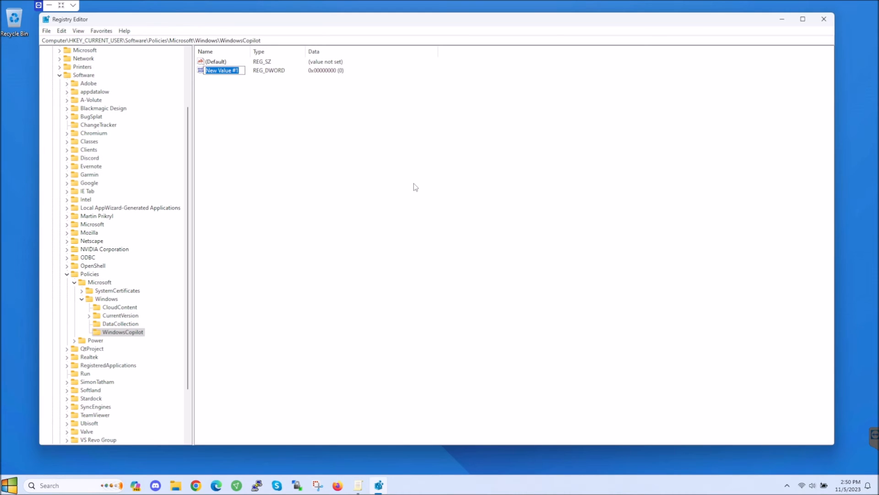
pyautogui.write('Turn')
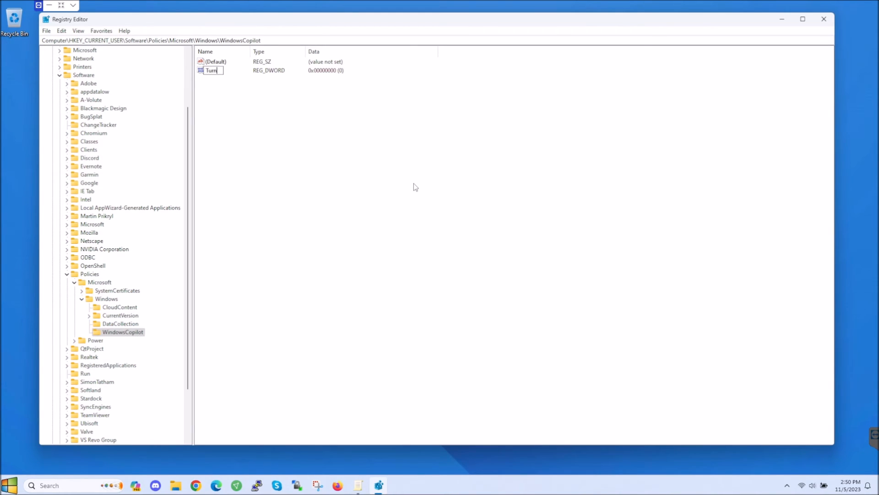
pyautogui.write('Off')
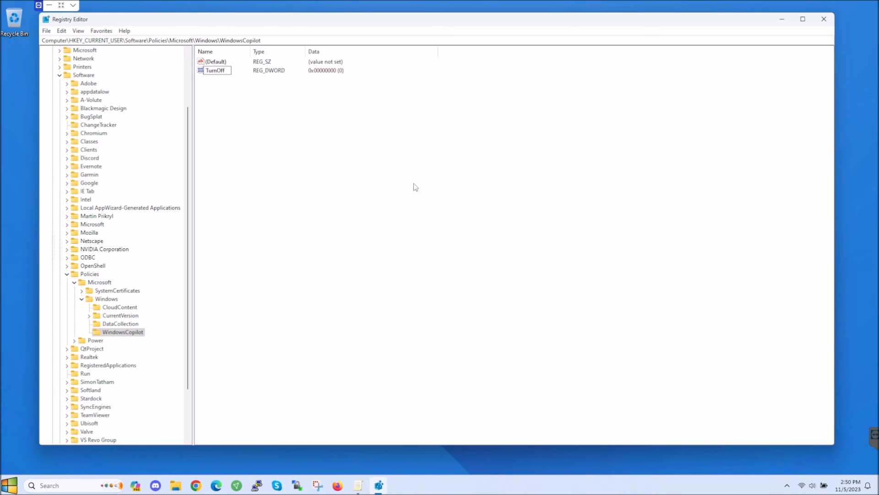
pyautogui.write('Windows')
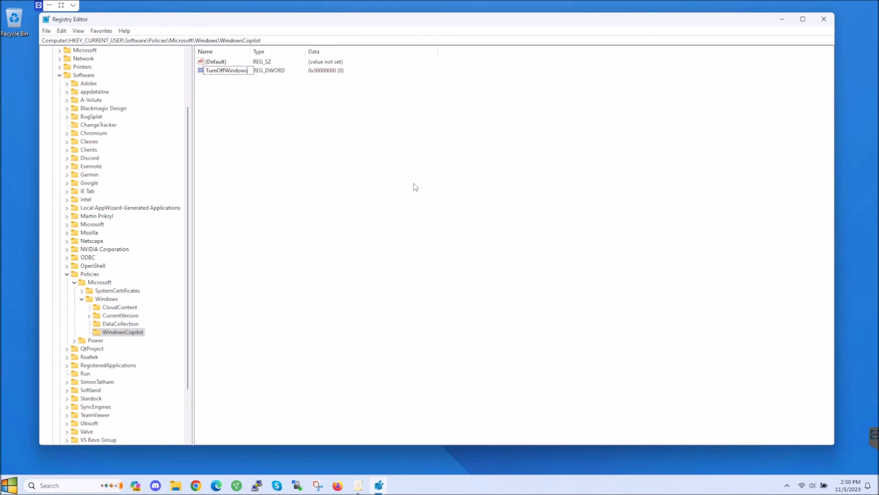
pyautogui.write('Copilot')
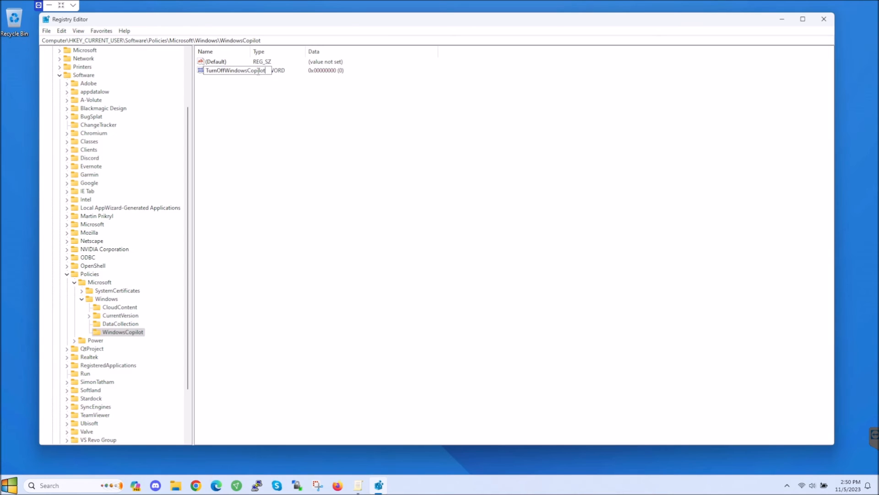
pyautogui.doubleClick(248, 71)
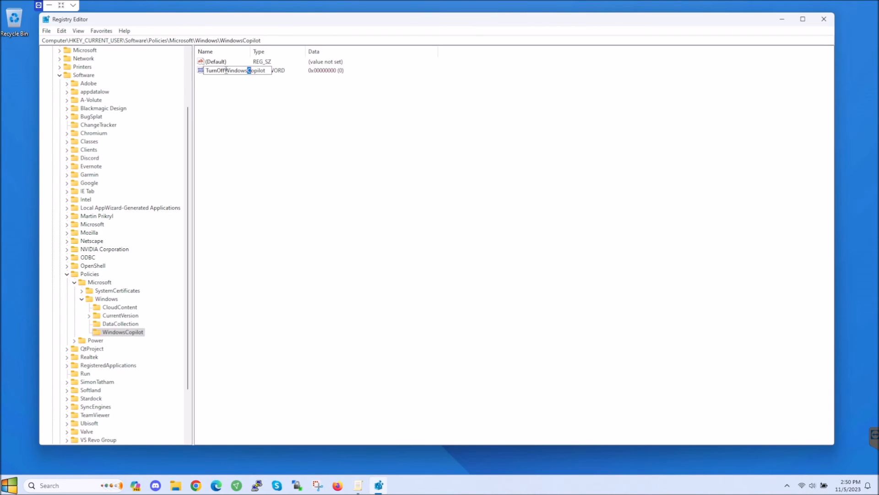
pyautogui.click(286, 166)
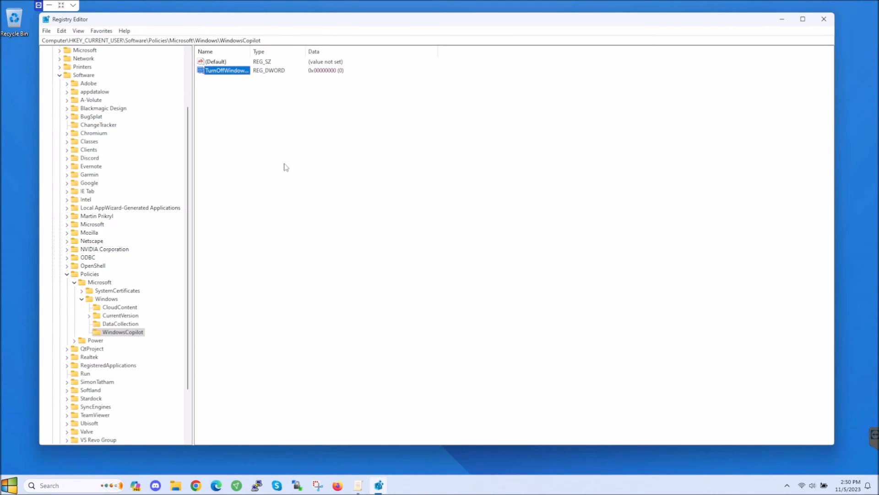
pyautogui.moveTo(278, 149)
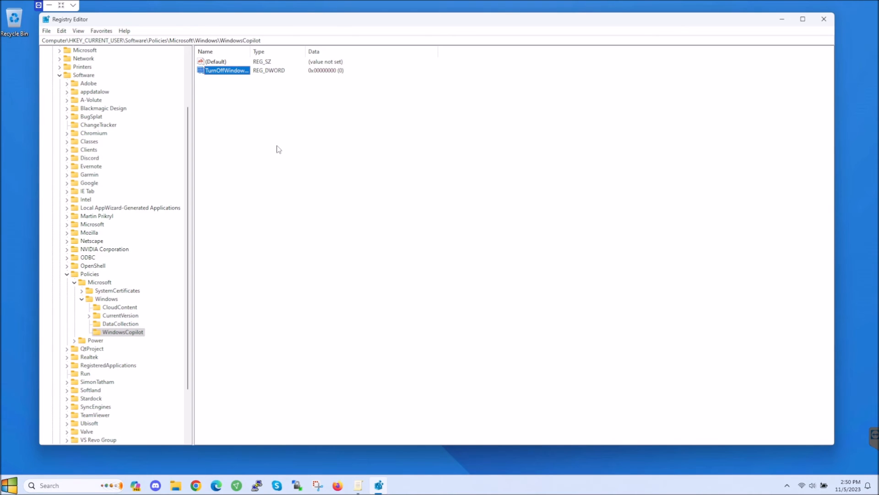
pyautogui.moveTo(247, 102)
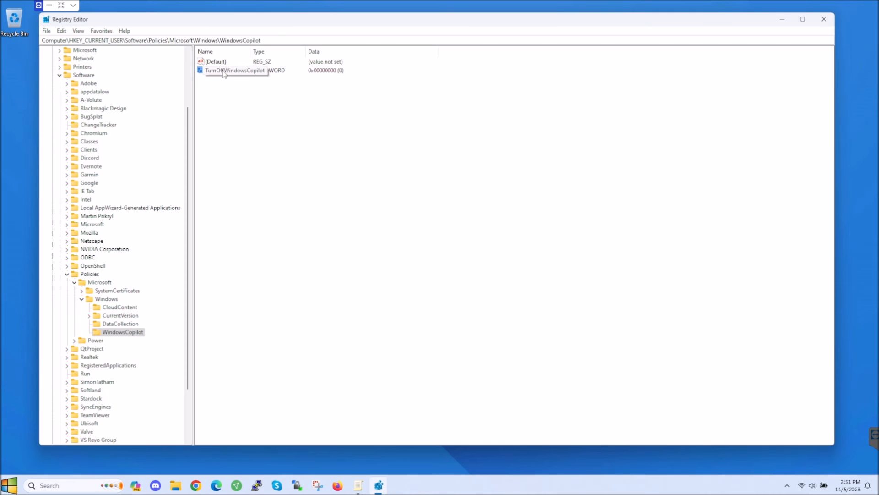
# Step: Set TurnOffWindowsCopilot's value data to 1 and close Registry Editor
pyautogui.doubleClick(231, 70)
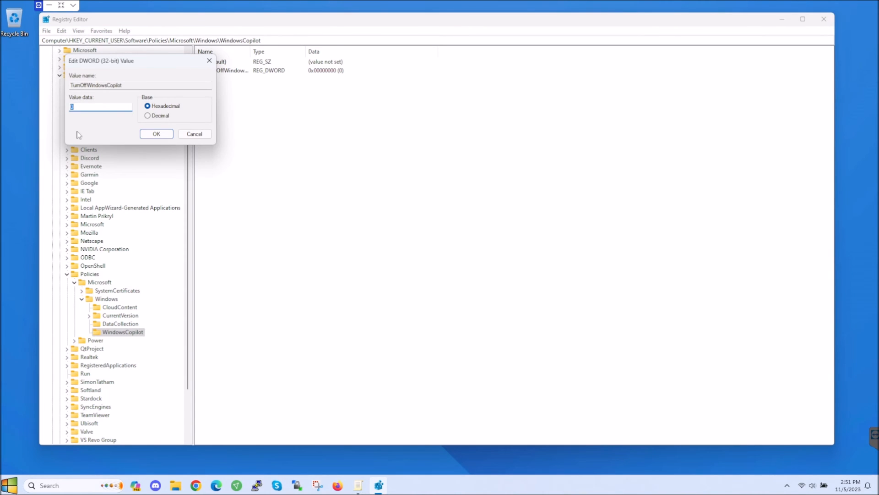
pyautogui.write('1')
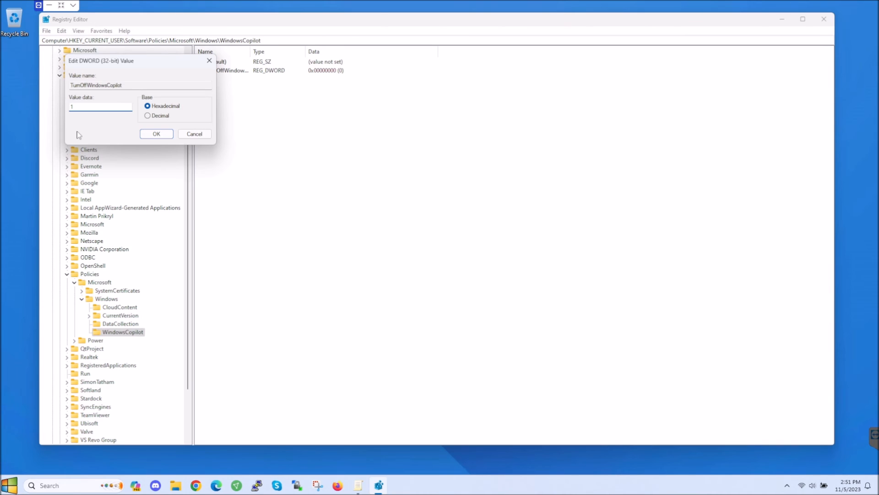
pyautogui.click(155, 134)
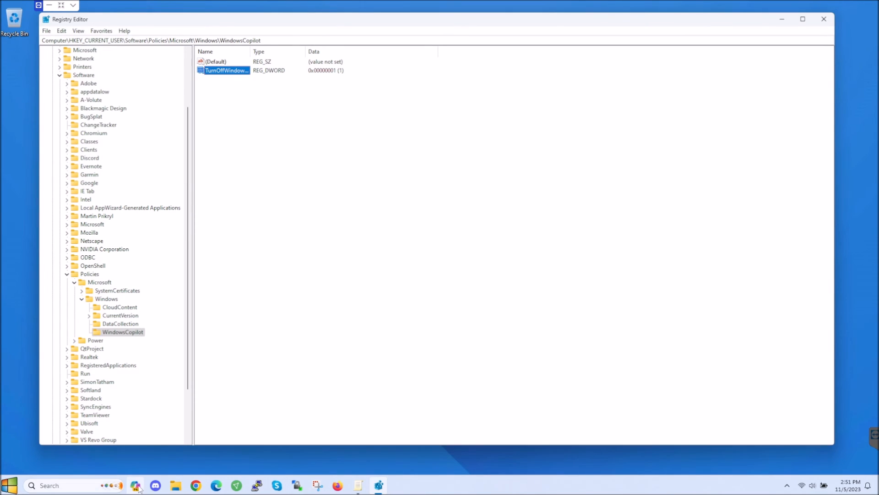
pyautogui.moveTo(782, 20)
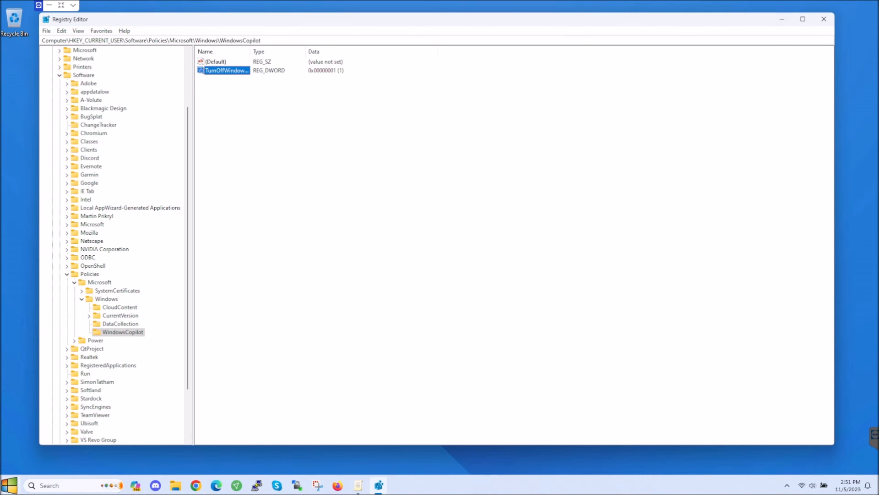
pyautogui.moveTo(615, 86)
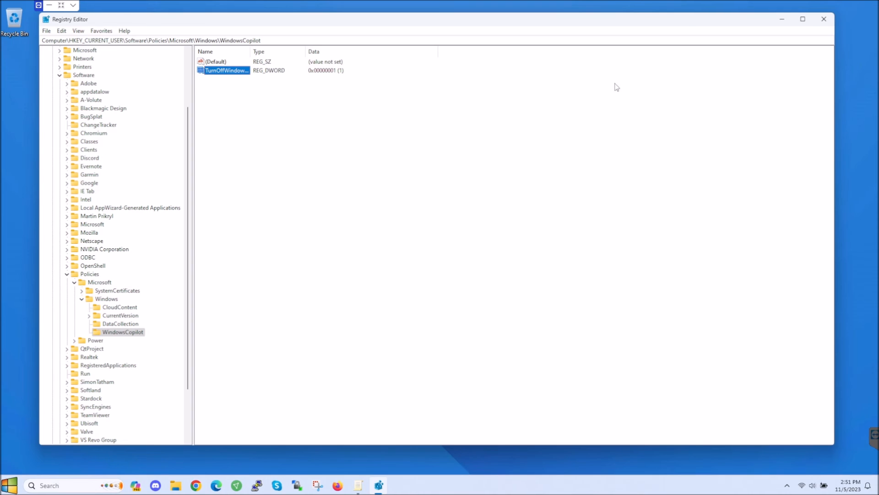
pyautogui.click(823, 18)
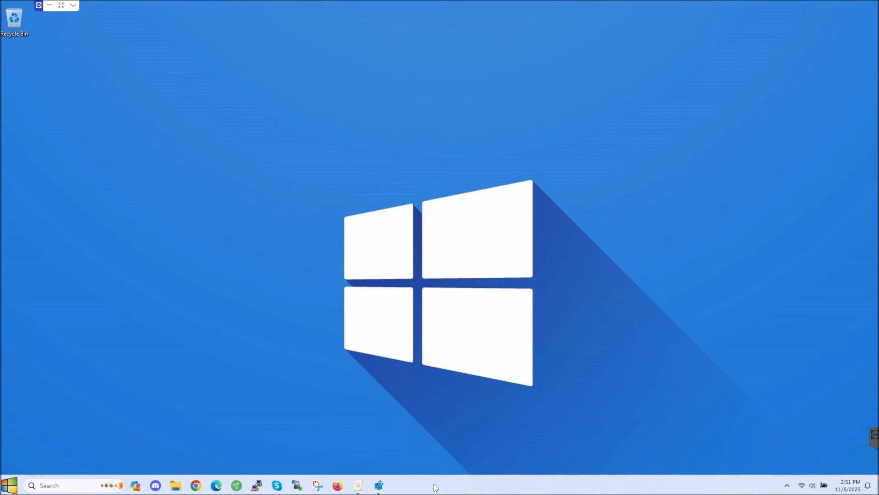
# Step: Restart Windows Explorer from Task Manager to reload the taskbar, then close Task Manager
pyautogui.rightClick(436, 487)
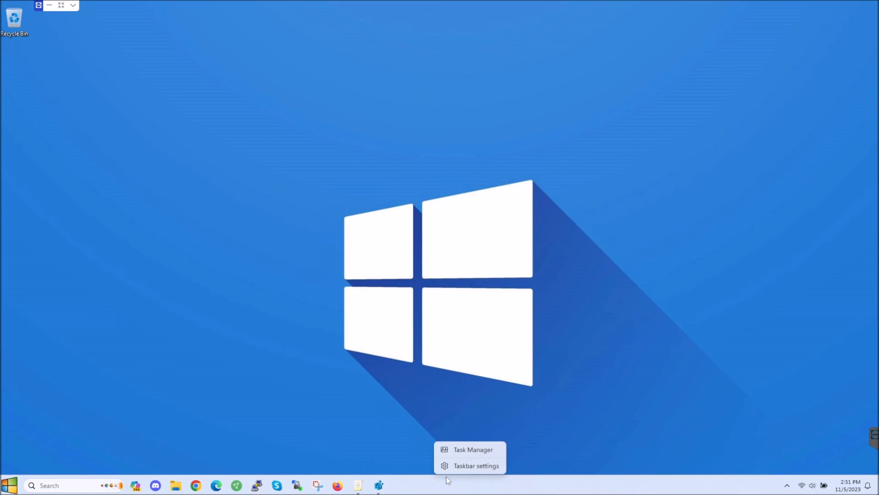
pyautogui.click(472, 449)
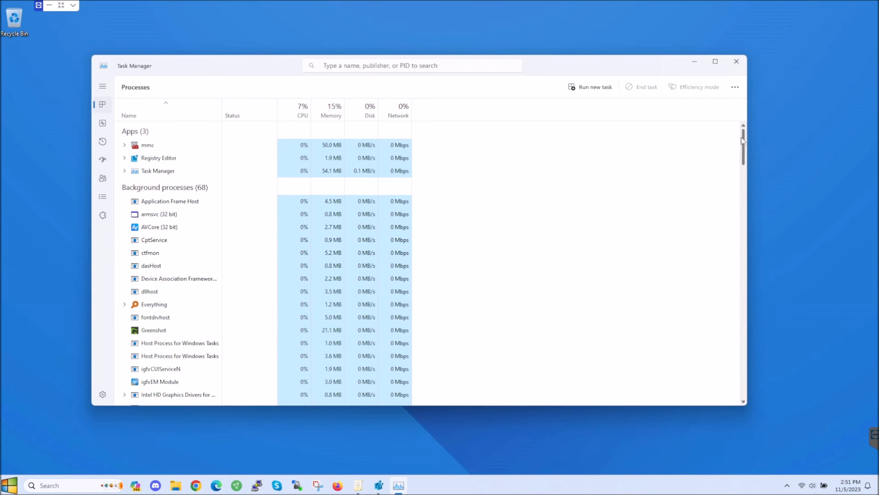
pyautogui.scroll(-3)
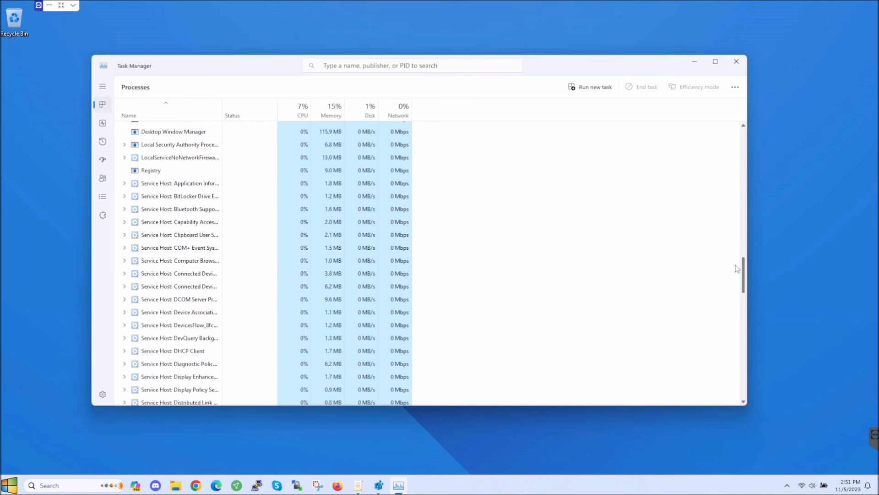
pyautogui.scroll(-3)
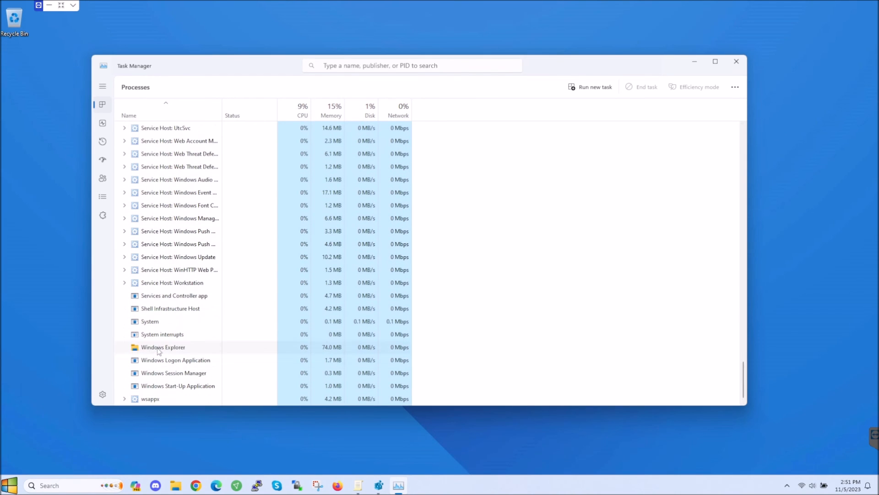
pyautogui.rightClick(163, 346)
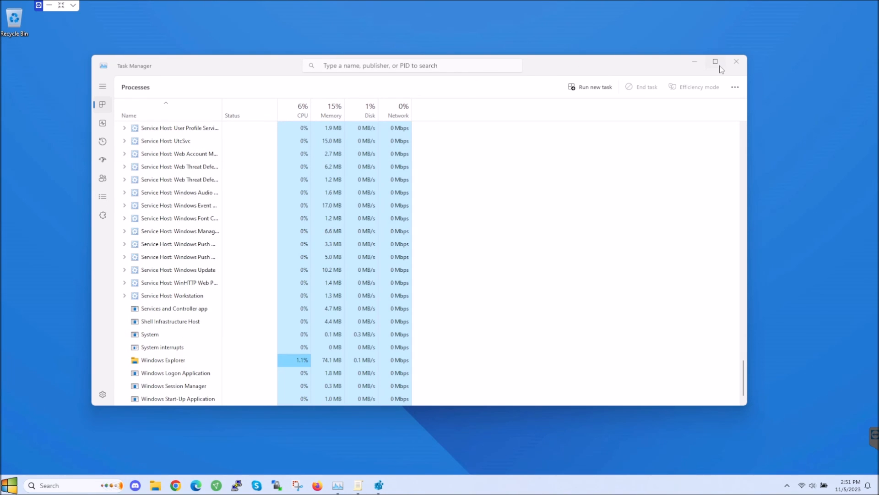
pyautogui.moveTo(737, 61)
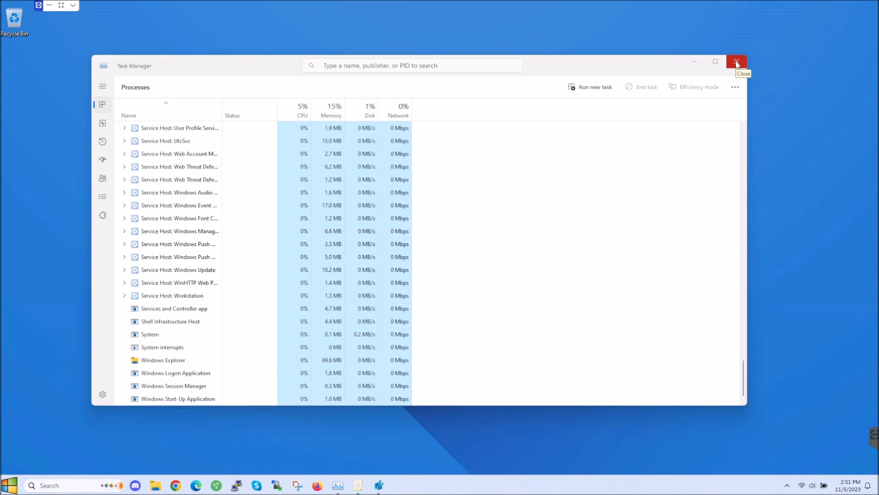
pyautogui.moveTo(793, 159)
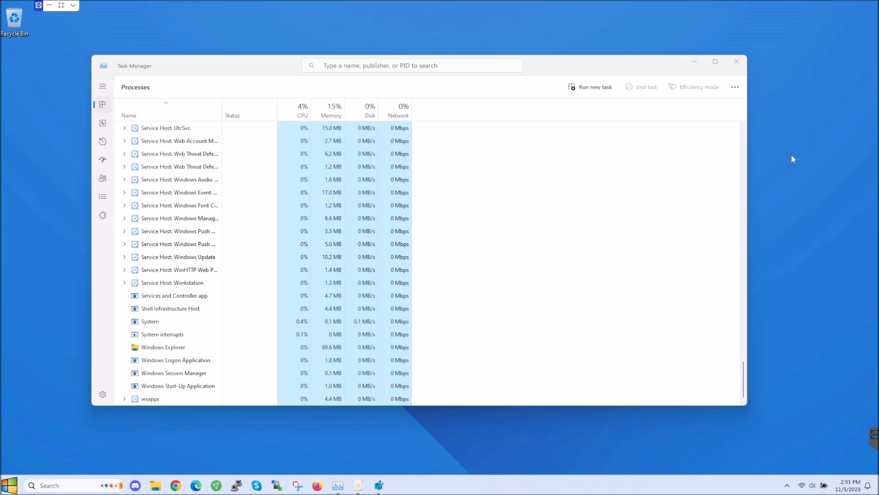
pyautogui.moveTo(701, 329)
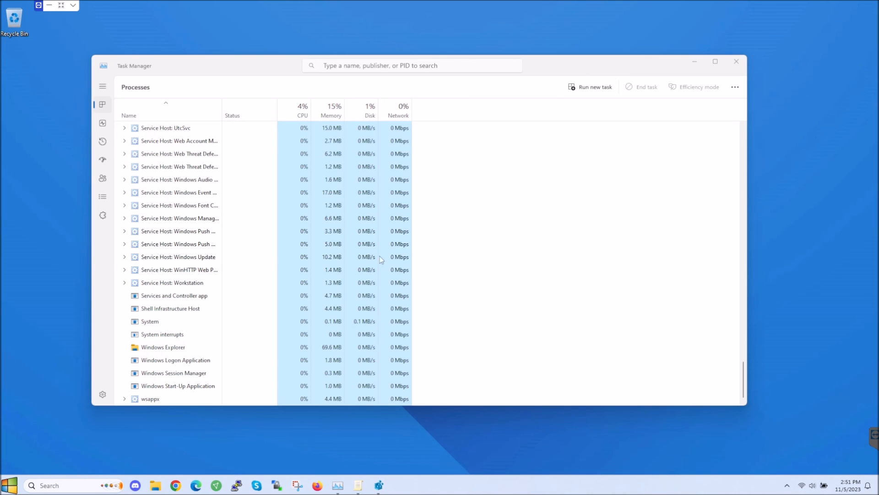
pyautogui.moveTo(557, 68)
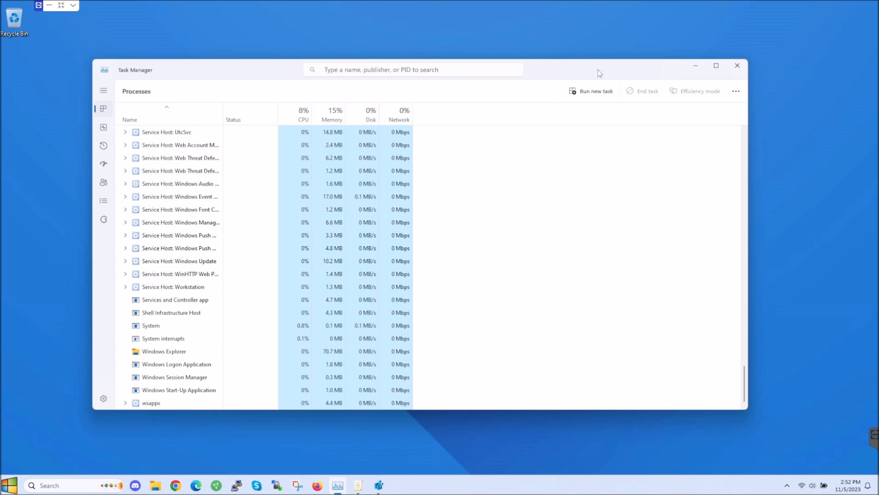
pyautogui.click(737, 66)
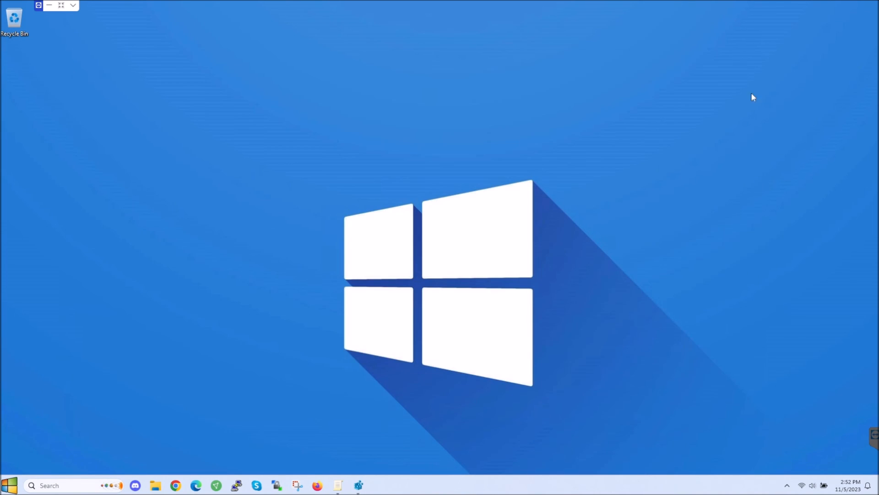